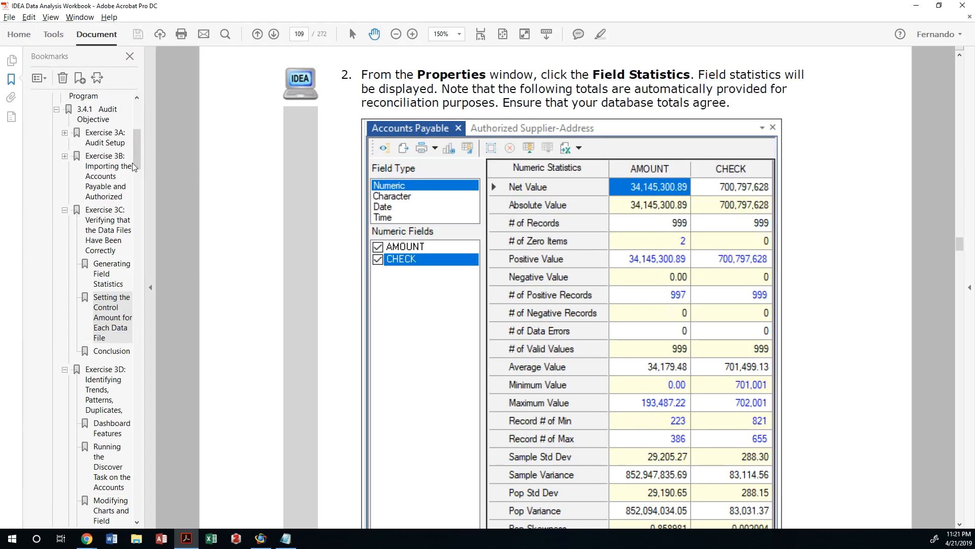
Jump to Exercise 3C and scroll to the Generating Field Statistics instructions
left_click(106, 229)
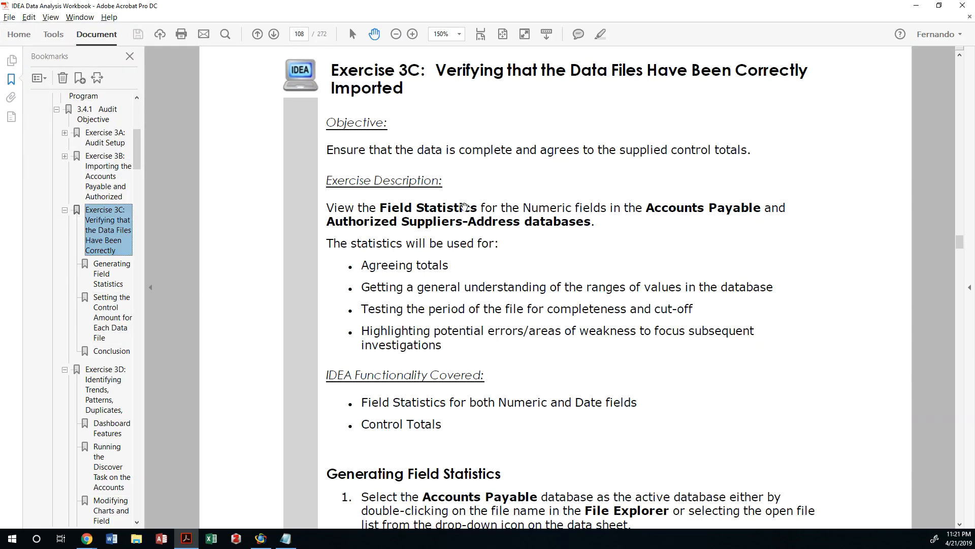
mouse_move(527, 186)
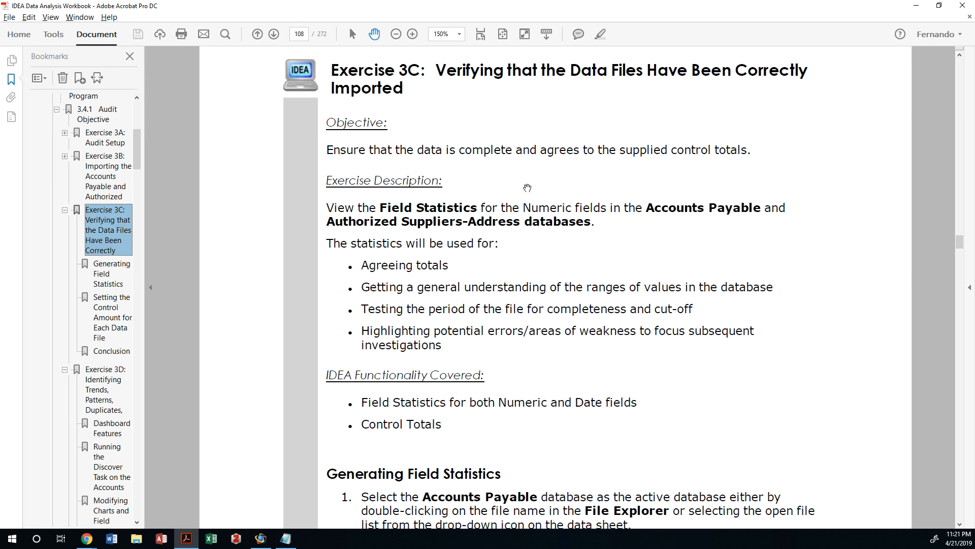
scroll("down", 3)
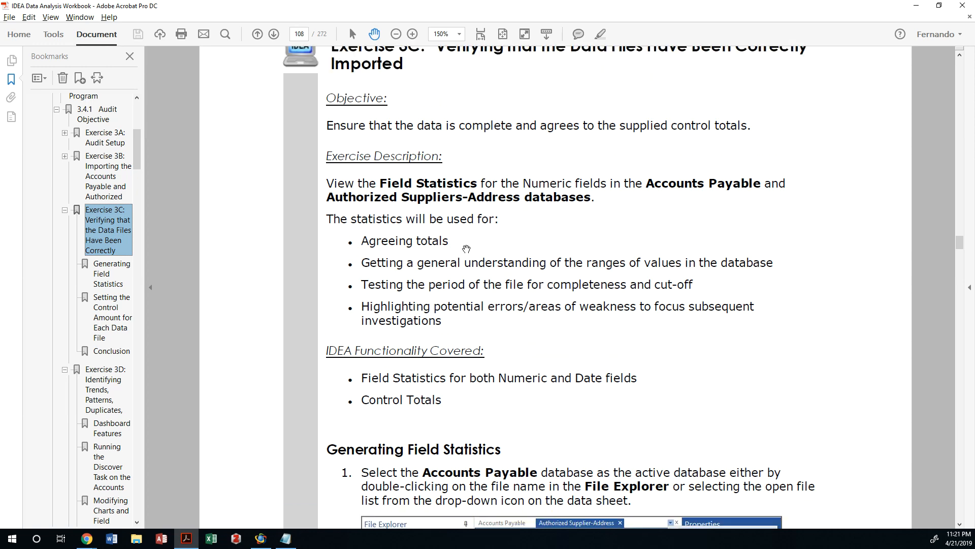
scroll("down", 3)
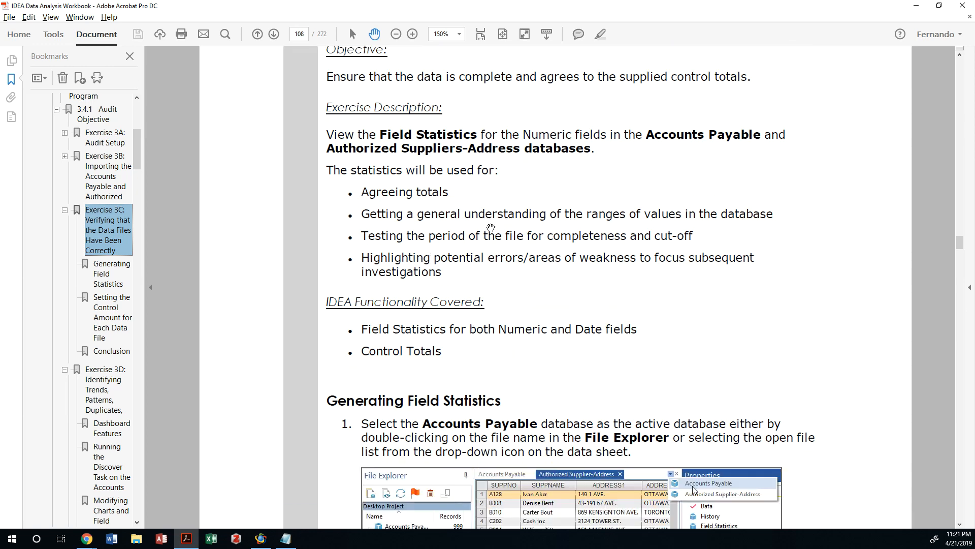
mouse_move(474, 202)
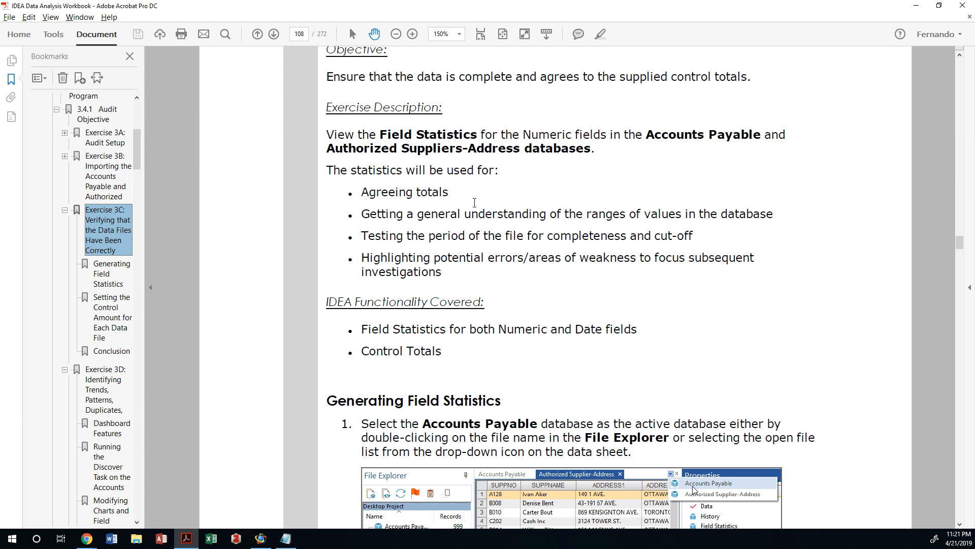
scroll("down", 3)
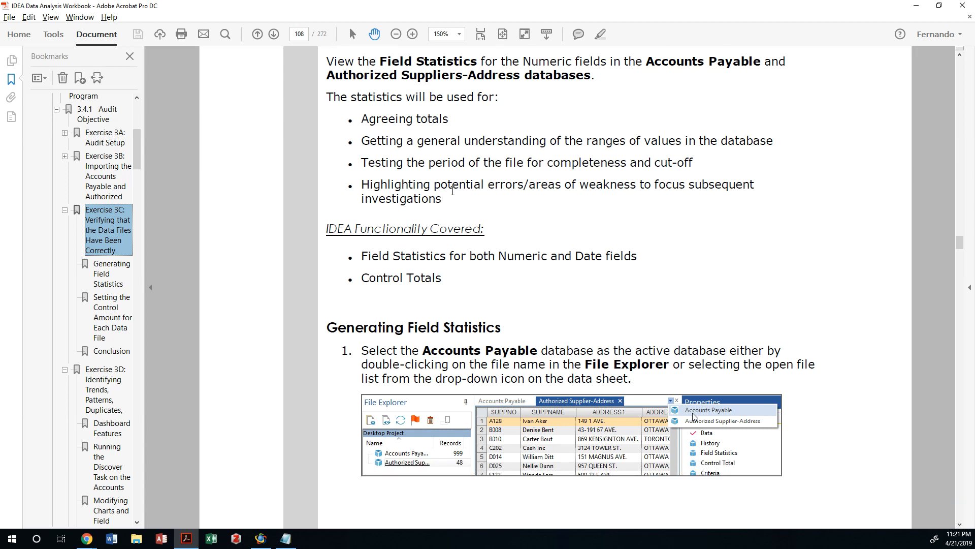
scroll("down", 3)
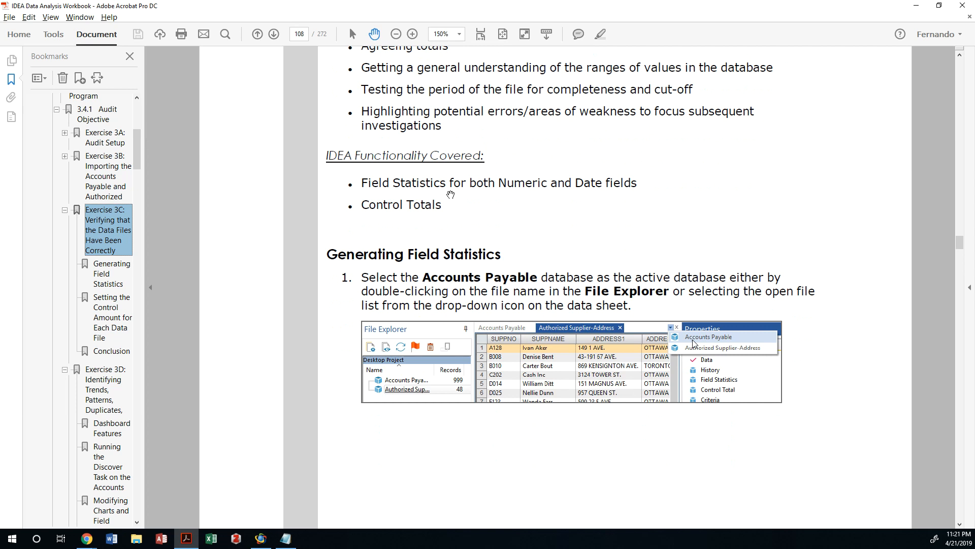
mouse_move(466, 196)
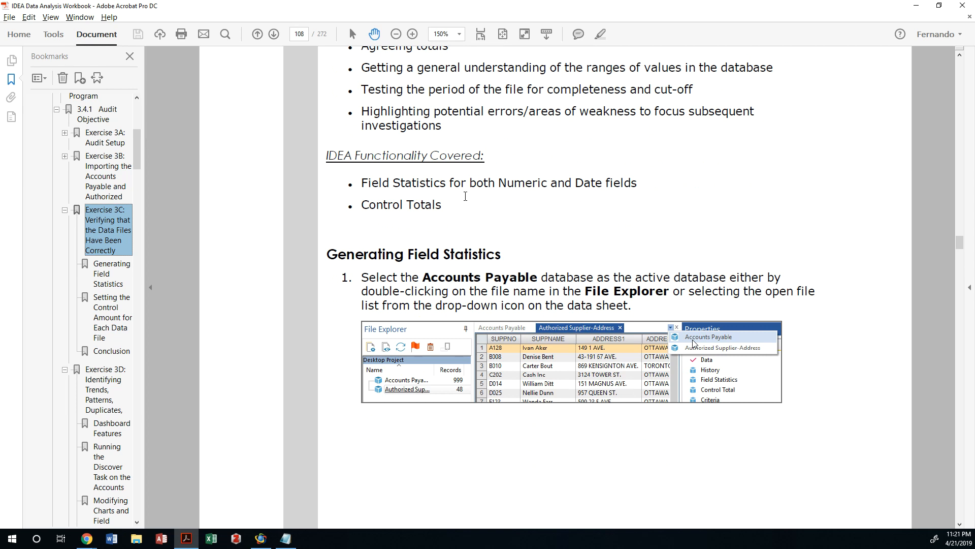
mouse_move(675, 157)
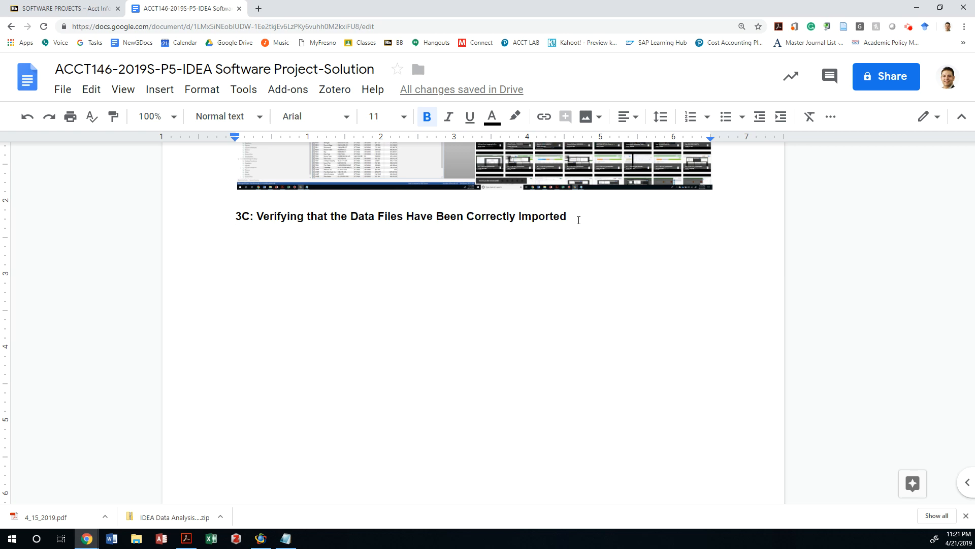
mouse_move(529, 313)
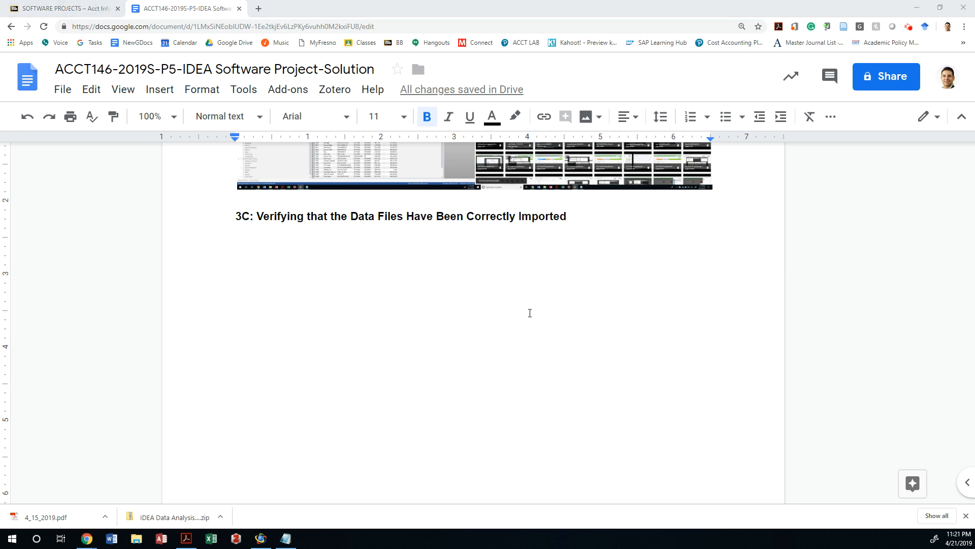
Place the cursor below the 3C 'Verifying that the Data Files Have Been Correctly Imported' heading
left_click(284, 538)
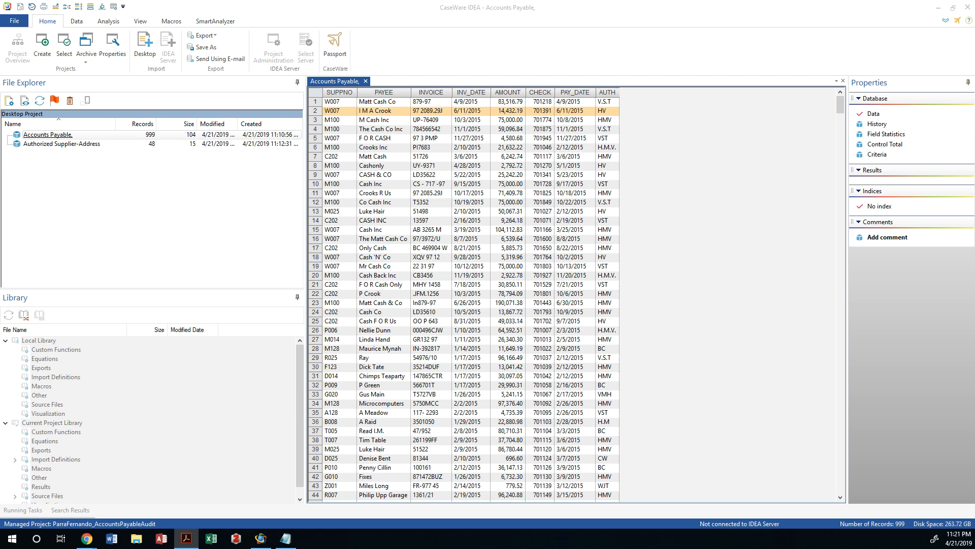
mouse_move(305, 158)
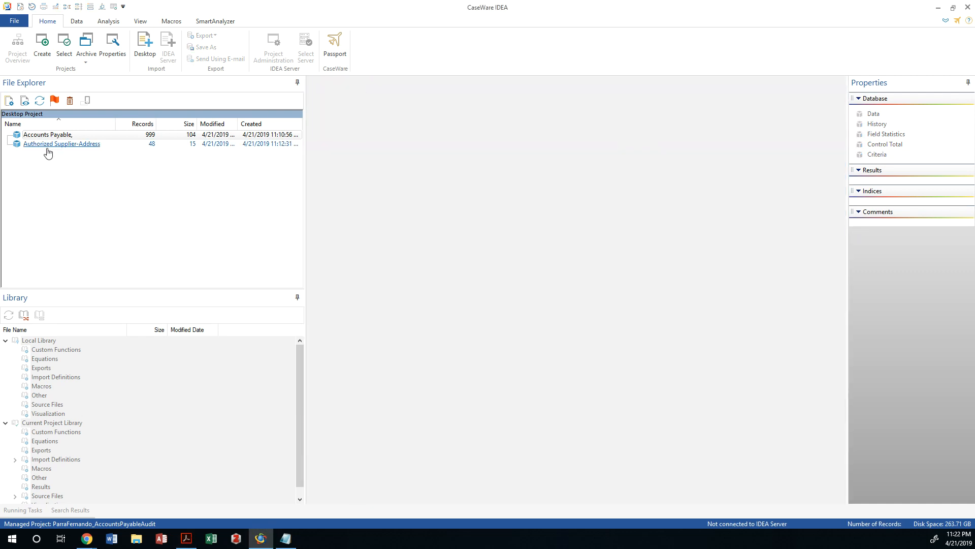
double_click(48, 134)
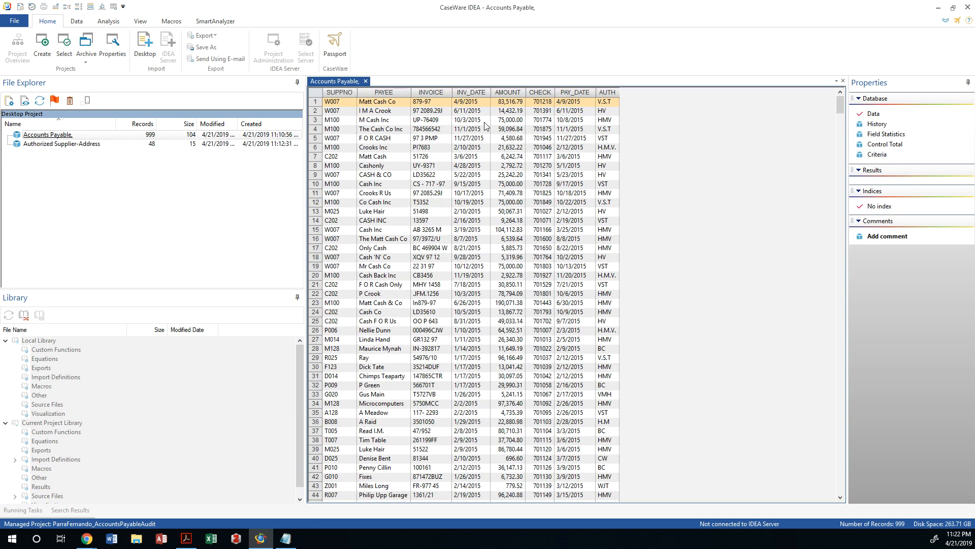
mouse_move(885, 135)
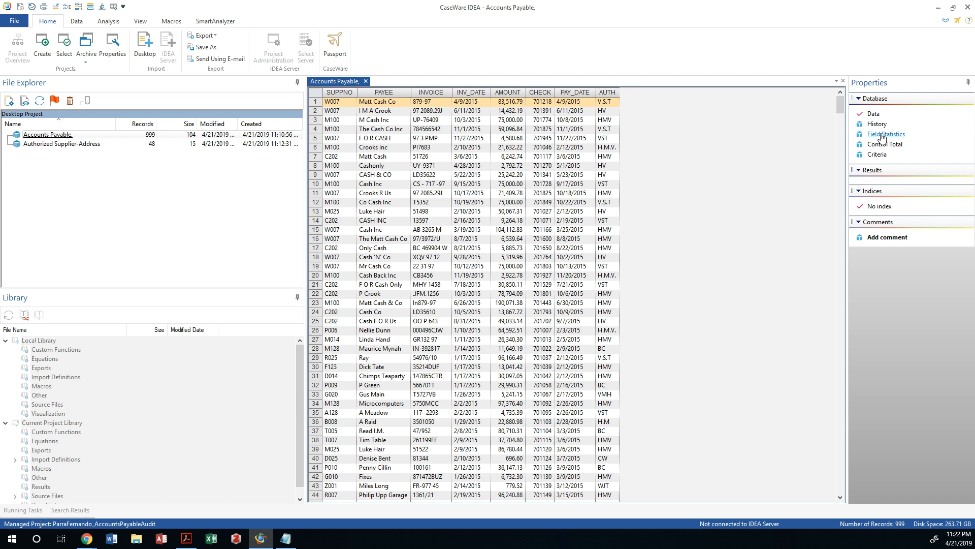
Show Accounts Payable numeric statistics for AMOUNT, toggling CHECK off and back on
left_click(885, 134)
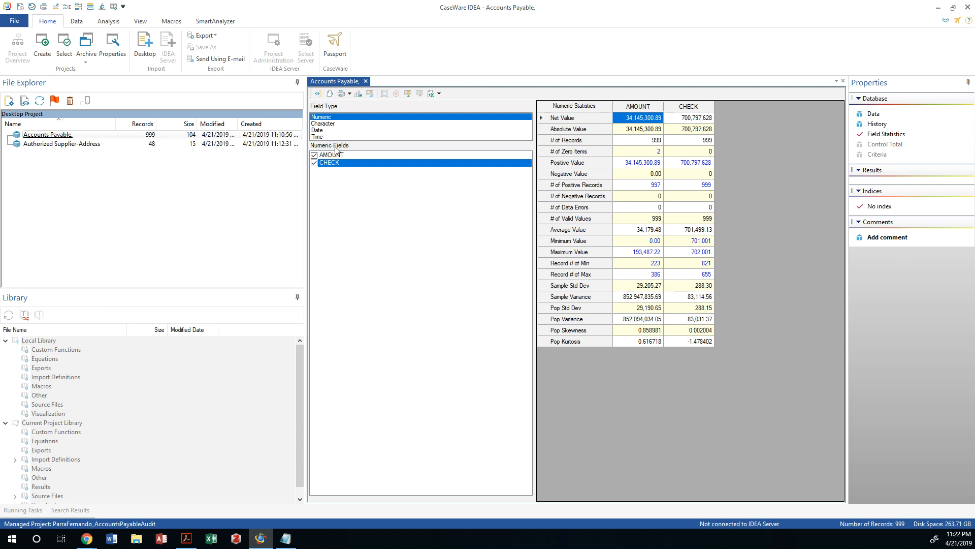
left_click(330, 155)
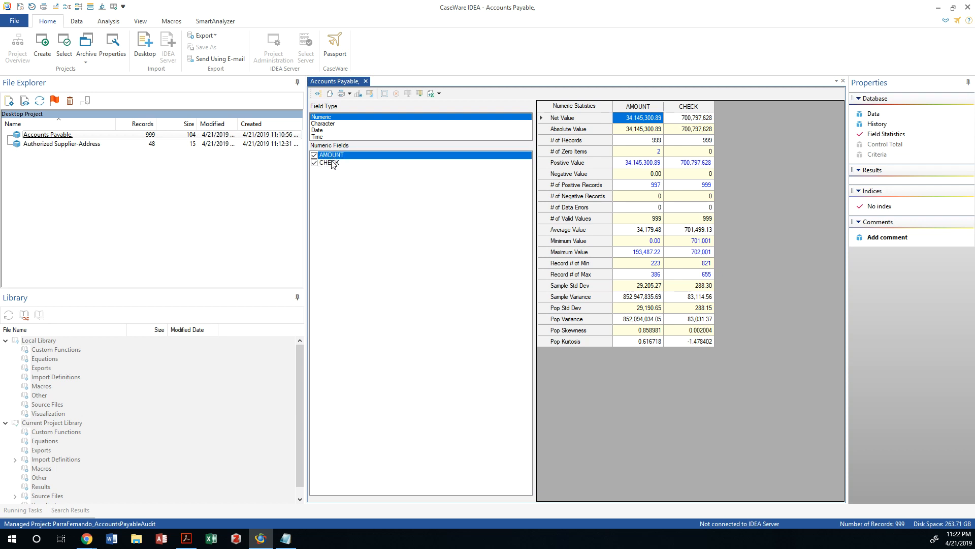
left_click(315, 162)
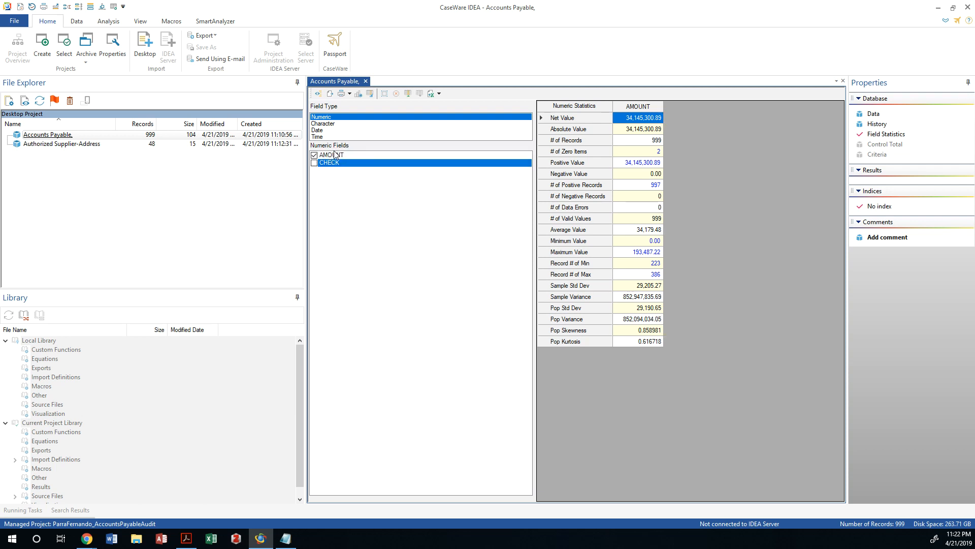
left_click(315, 163)
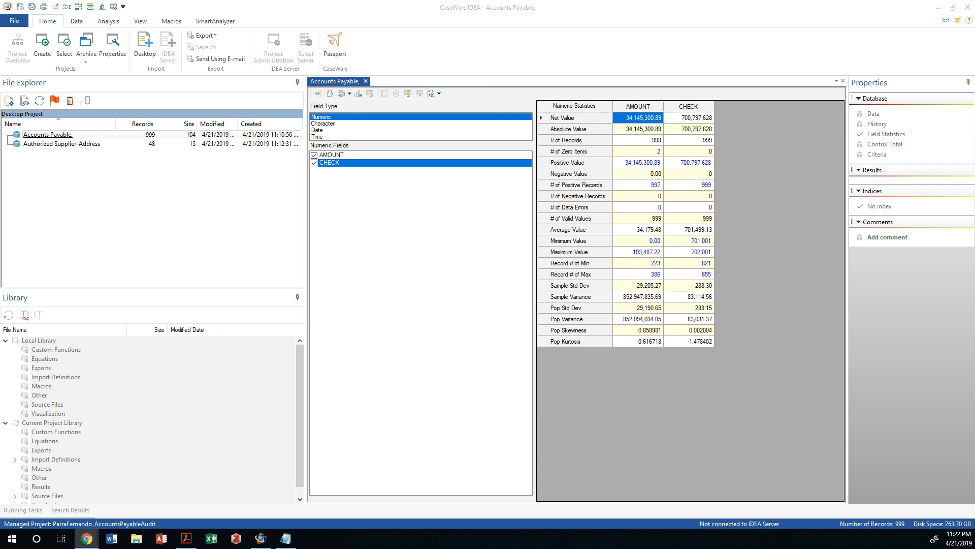
mouse_move(404, 167)
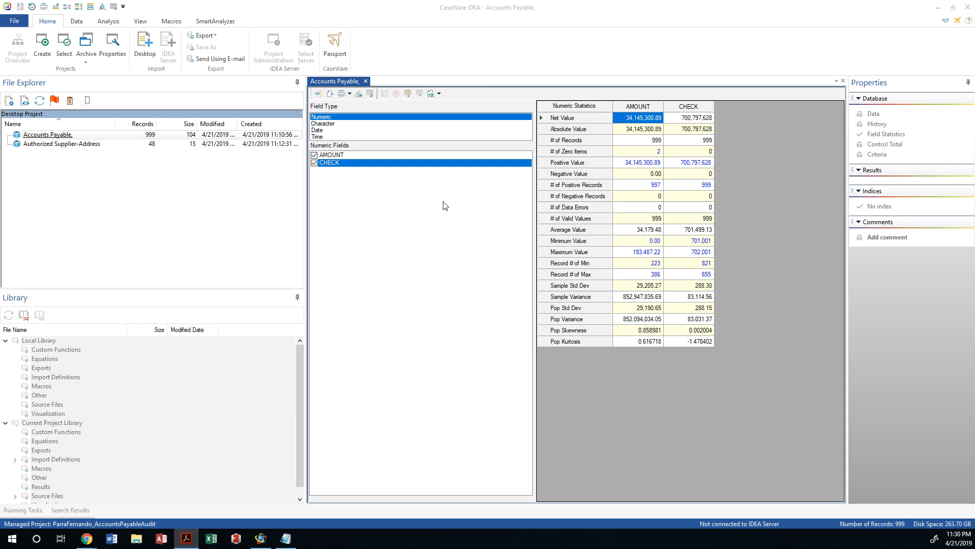
mouse_move(647, 138)
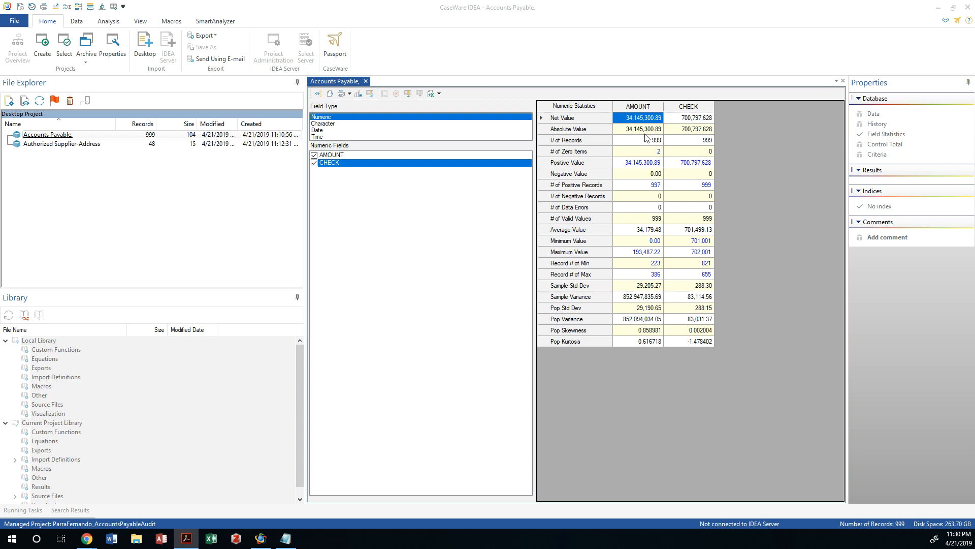
mouse_move(648, 129)
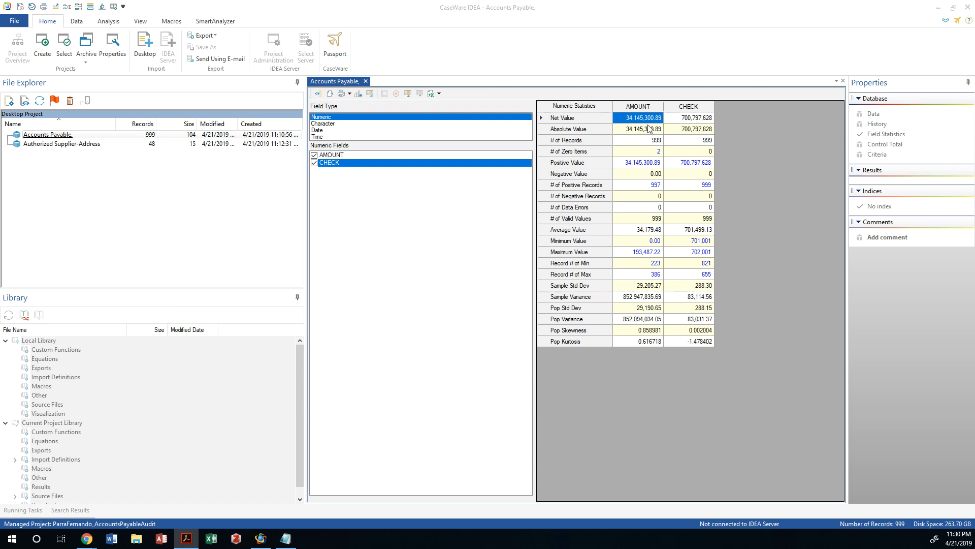
mouse_move(653, 126)
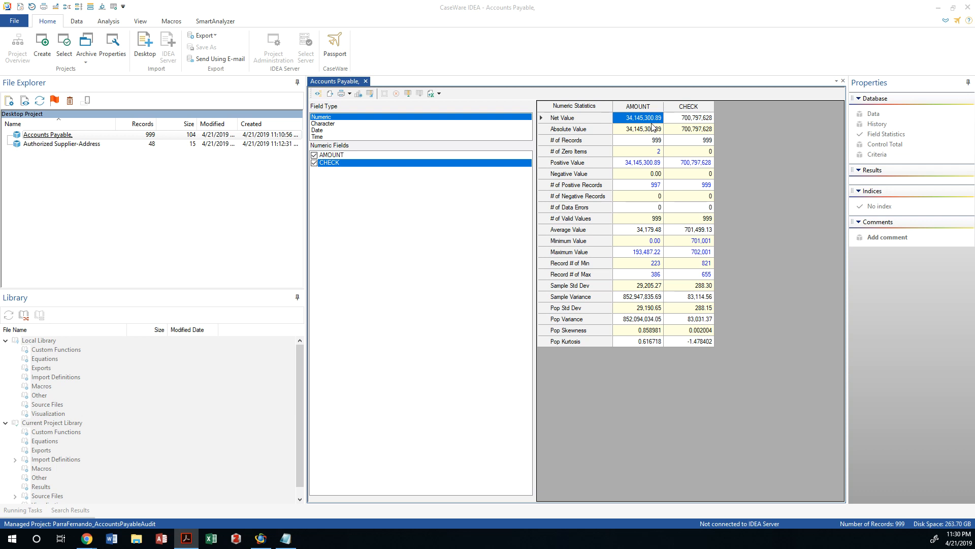
mouse_move(645, 153)
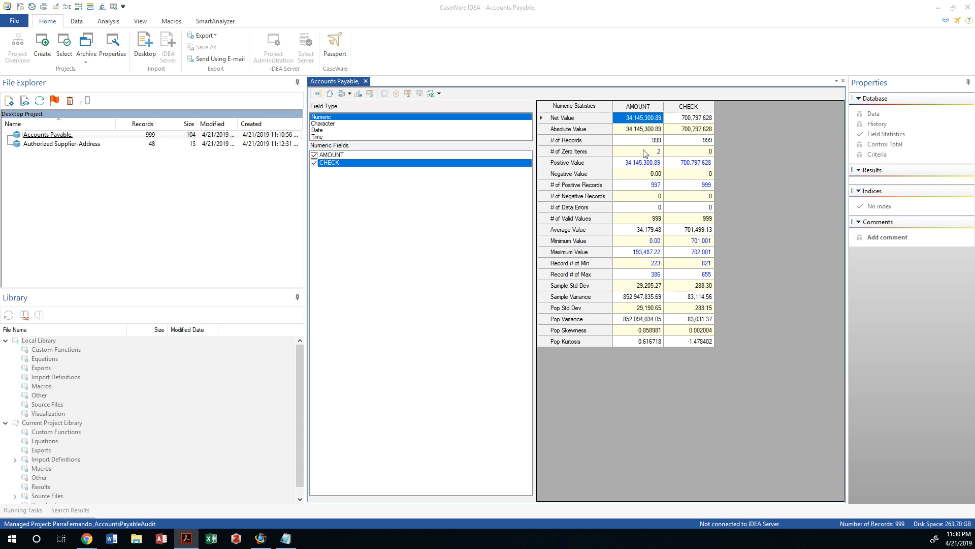
mouse_move(662, 290)
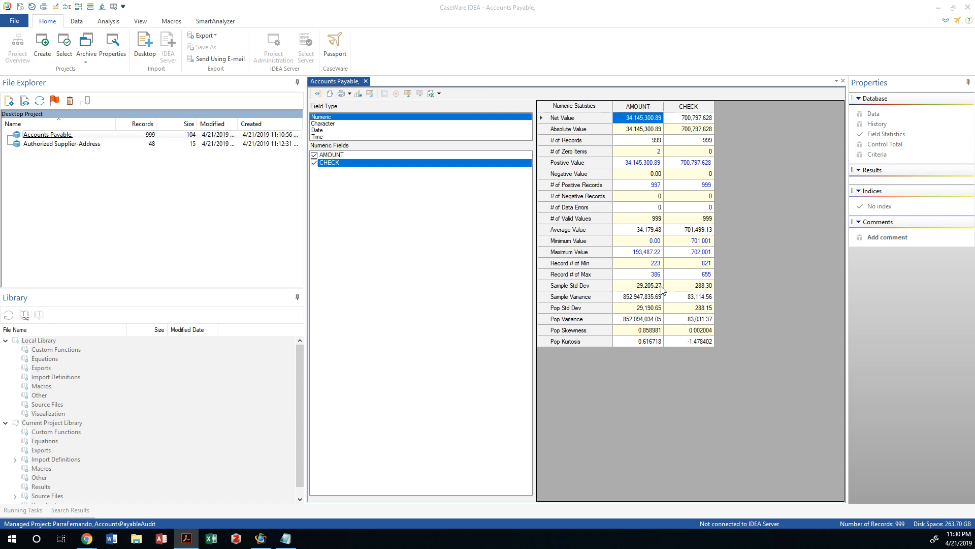
mouse_move(663, 290)
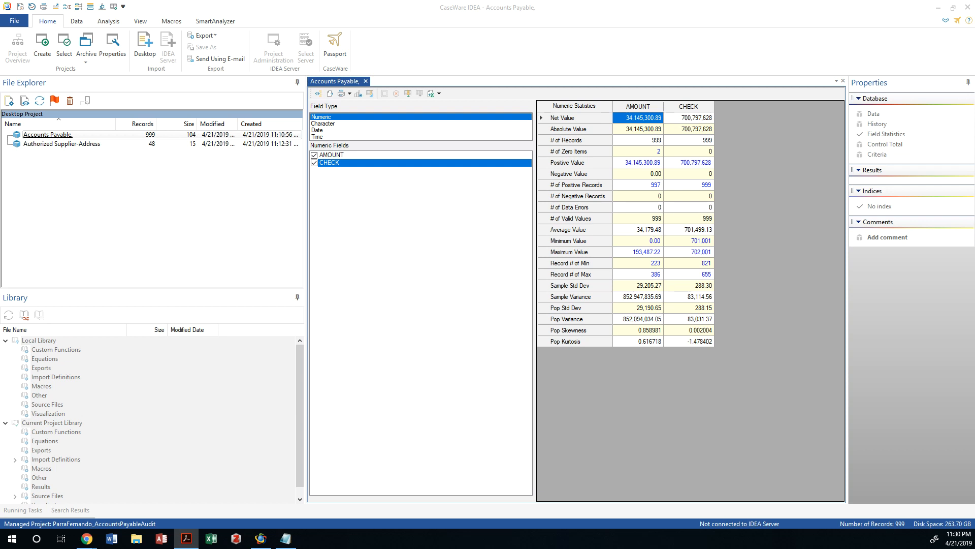
mouse_move(635, 192)
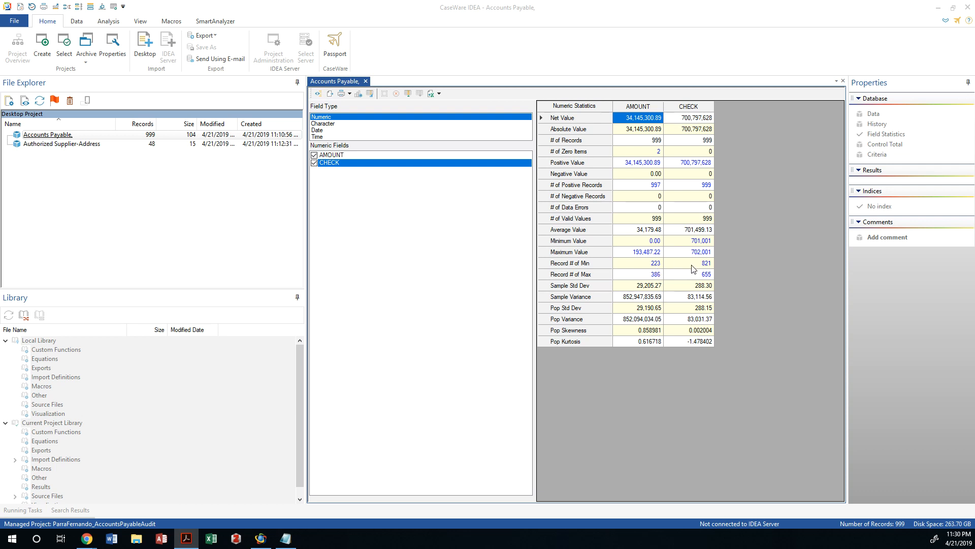
mouse_move(687, 273)
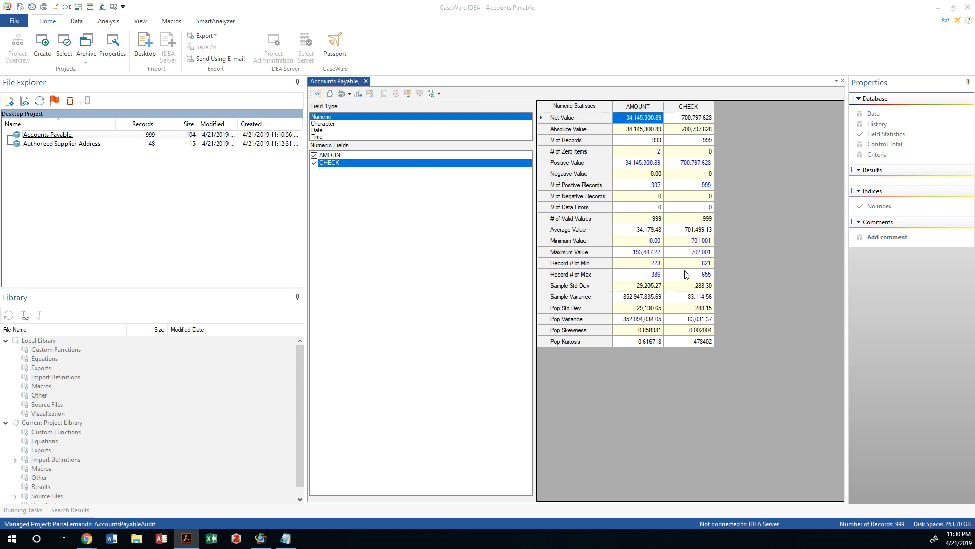
mouse_move(638, 306)
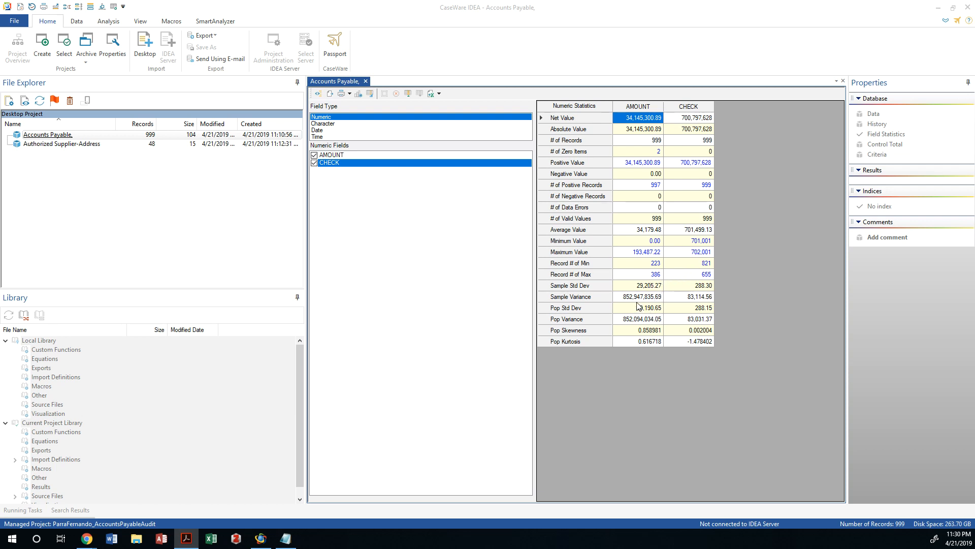
mouse_move(608, 302)
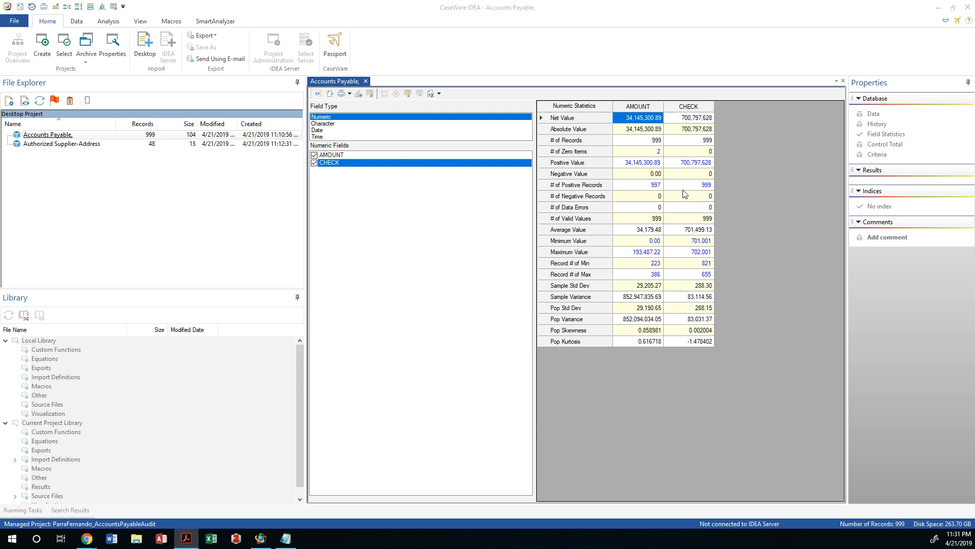
mouse_move(693, 192)
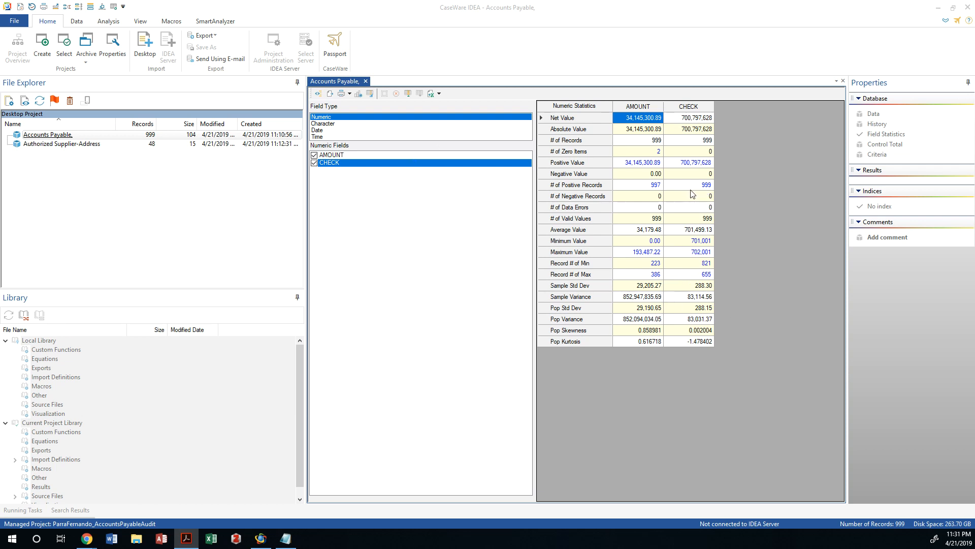
mouse_move(656, 188)
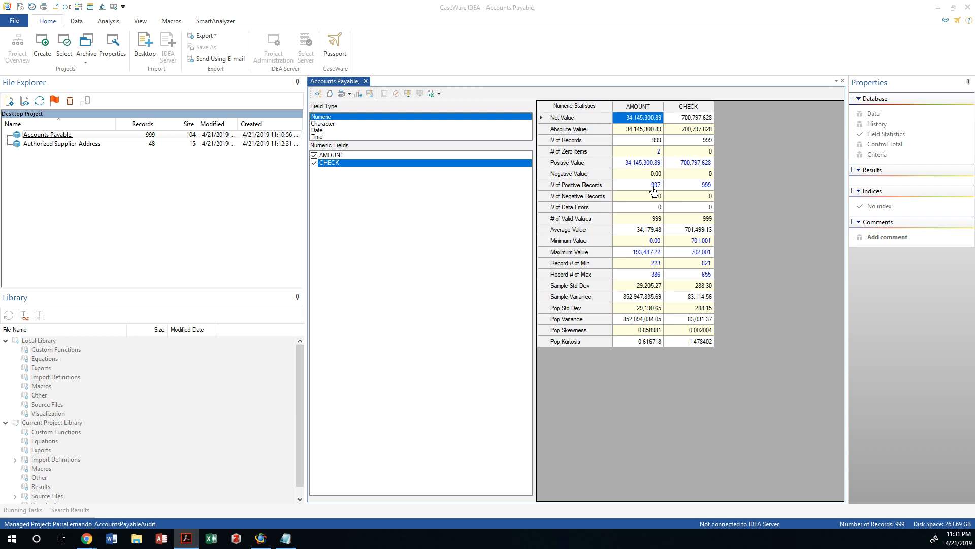
mouse_move(657, 191)
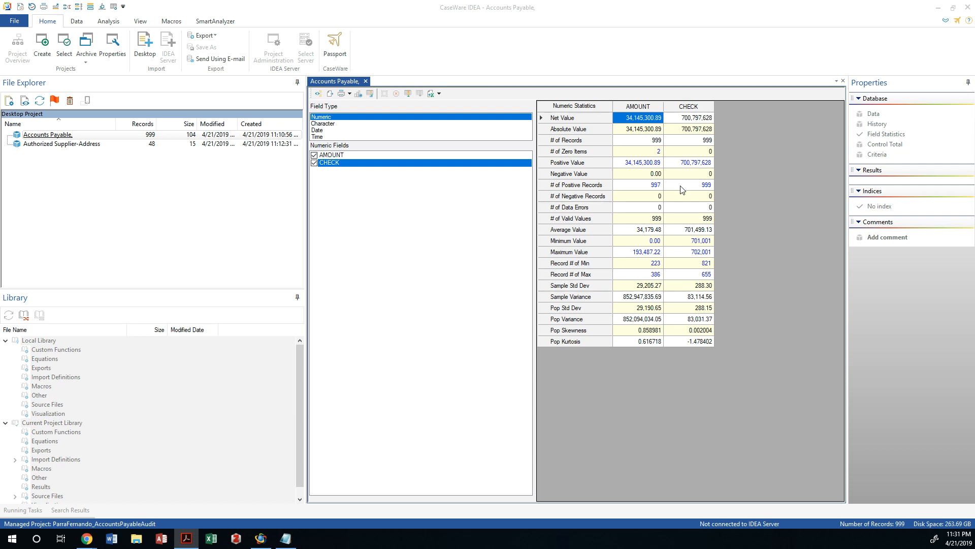
mouse_move(659, 157)
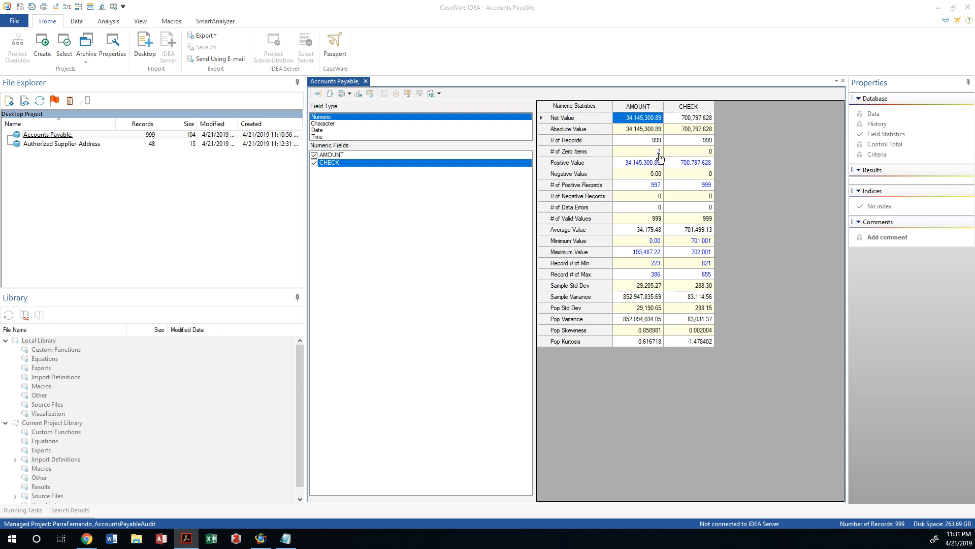
double_click(657, 151)
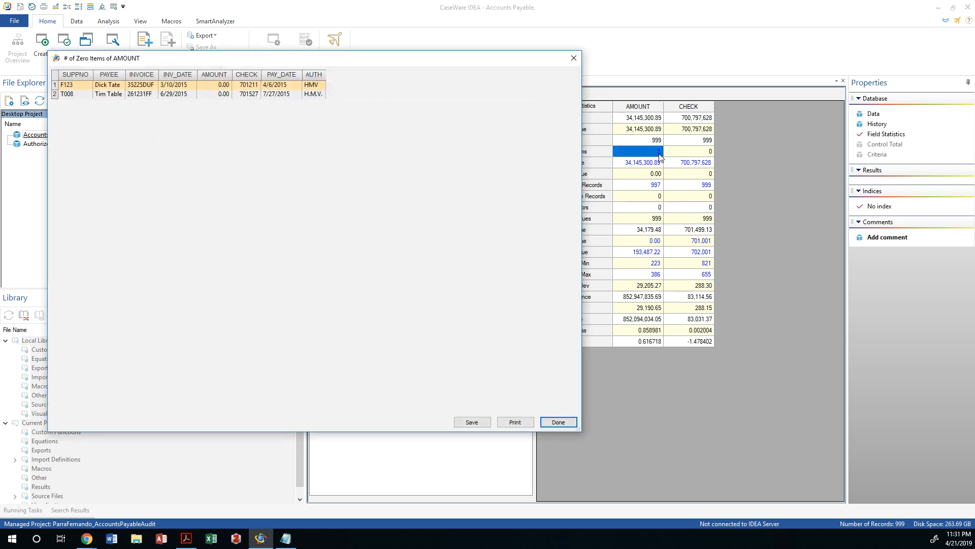
mouse_move(146, 85)
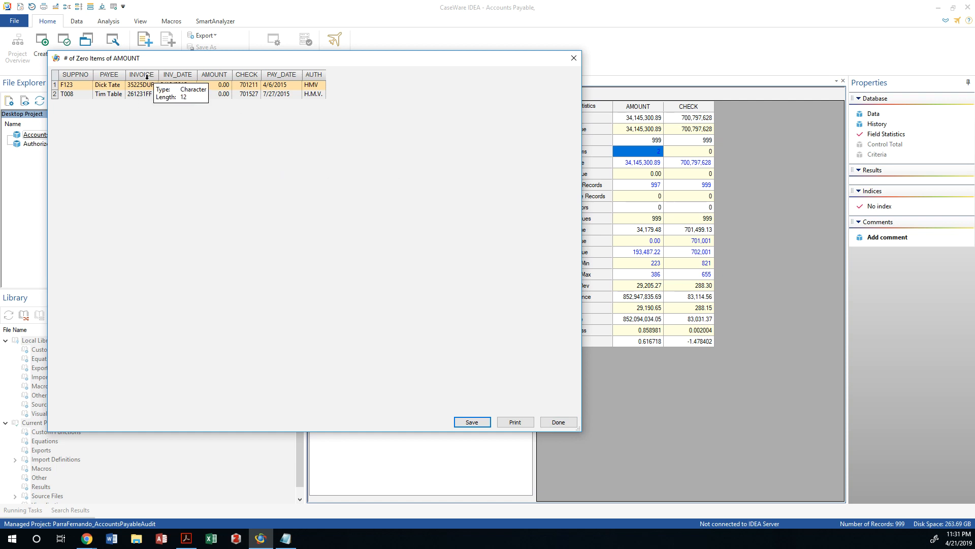
mouse_move(129, 110)
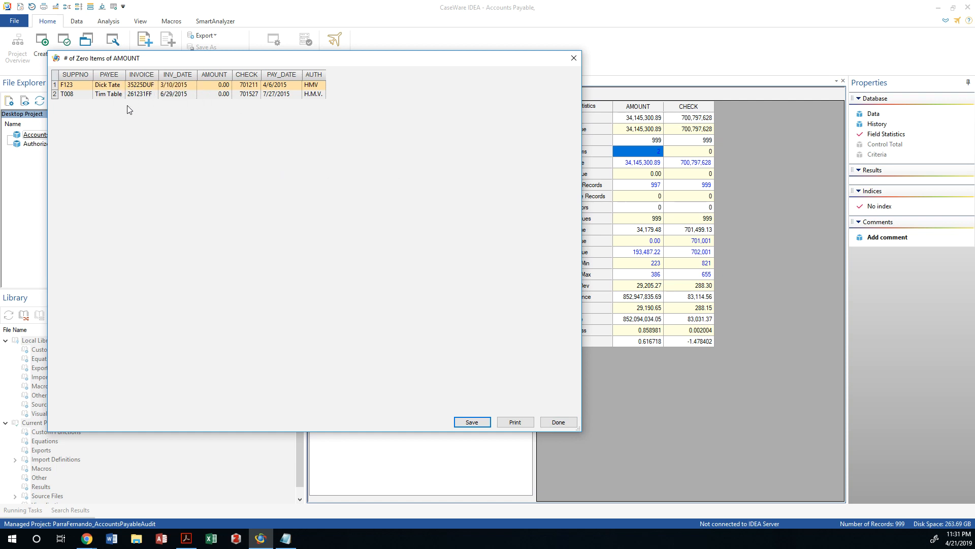
mouse_move(328, 101)
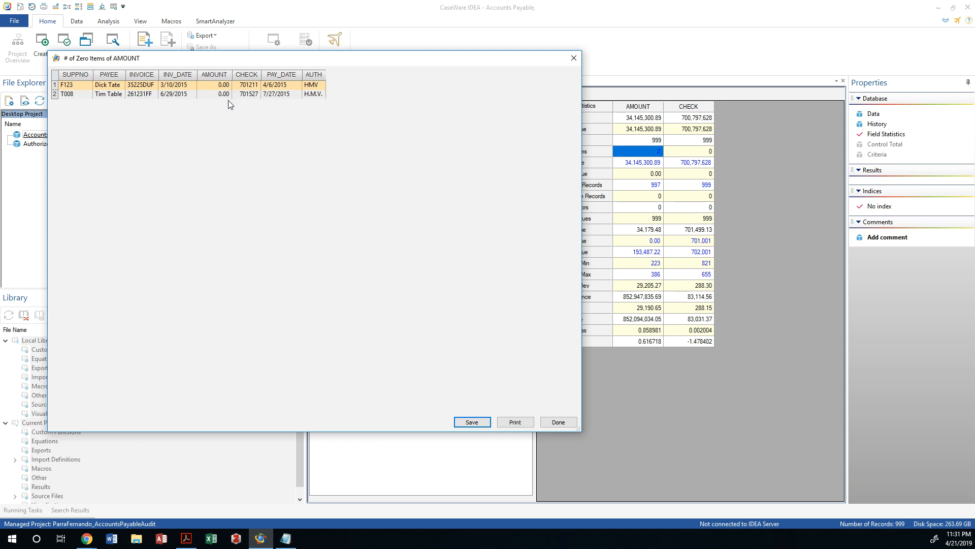
mouse_move(237, 86)
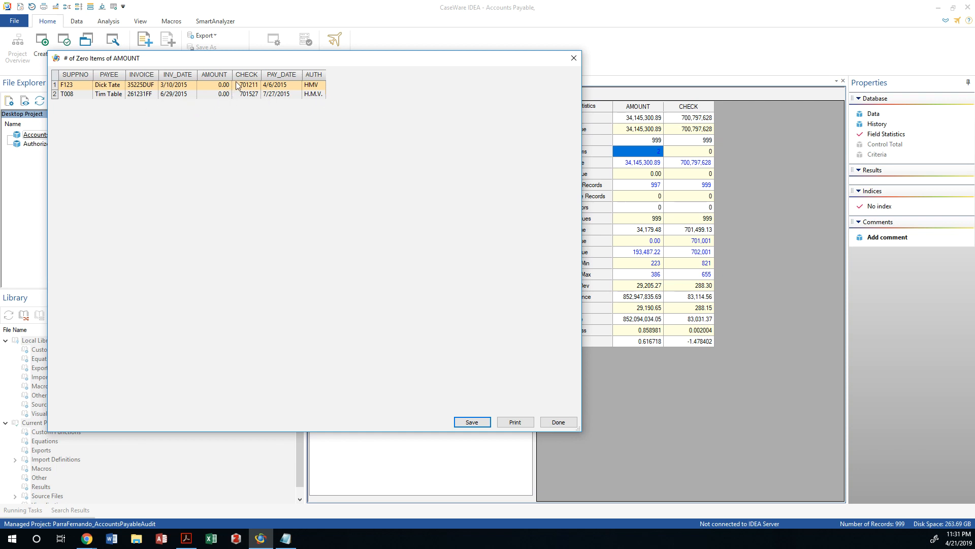
mouse_move(341, 81)
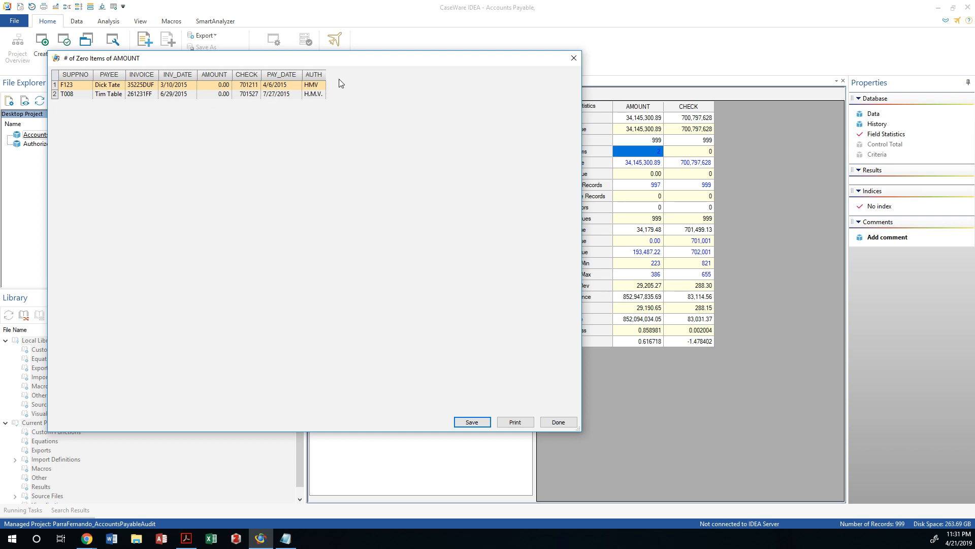
mouse_move(142, 75)
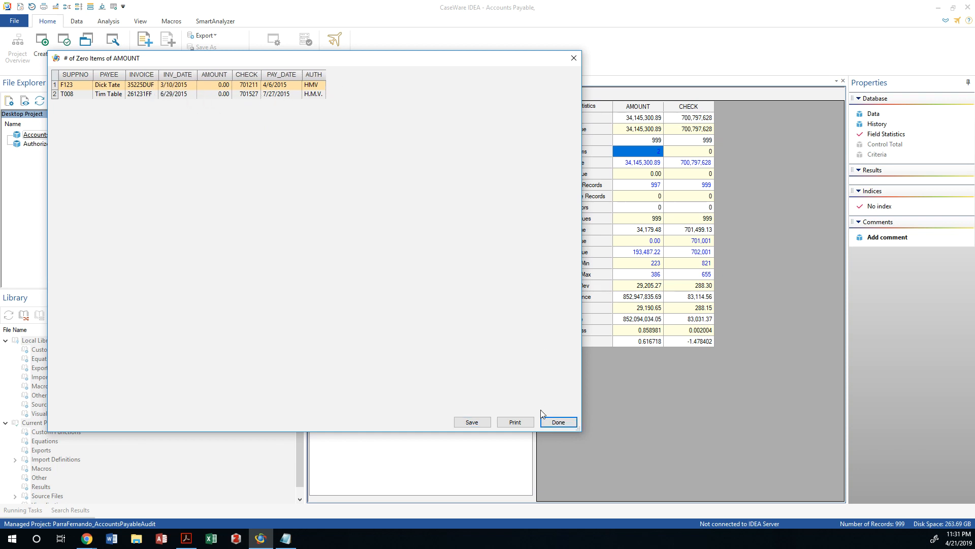
left_click(558, 422)
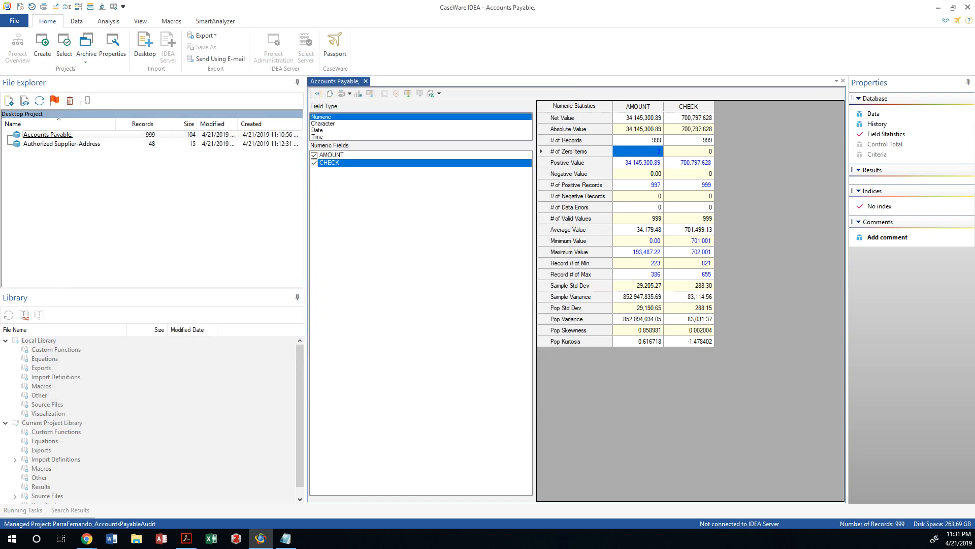
mouse_move(947, 184)
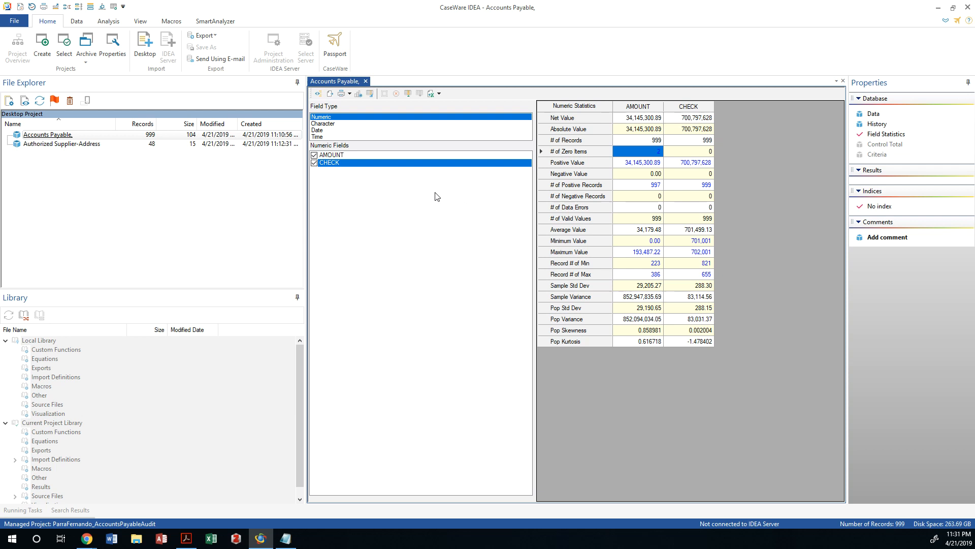
Review blank and category counts for the SUPPNO, PAYEE, INVOICE and AUTH character fields
left_click(323, 123)
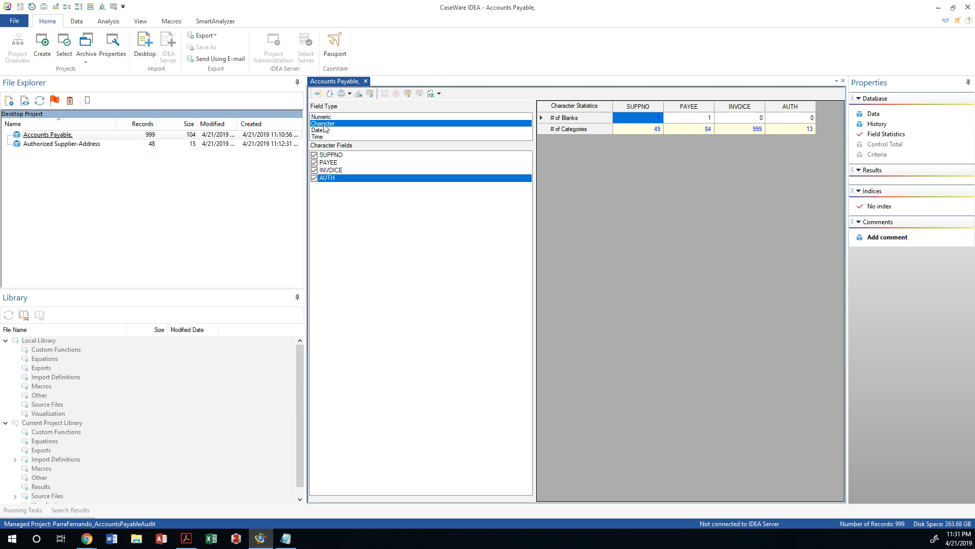
mouse_move(607, 121)
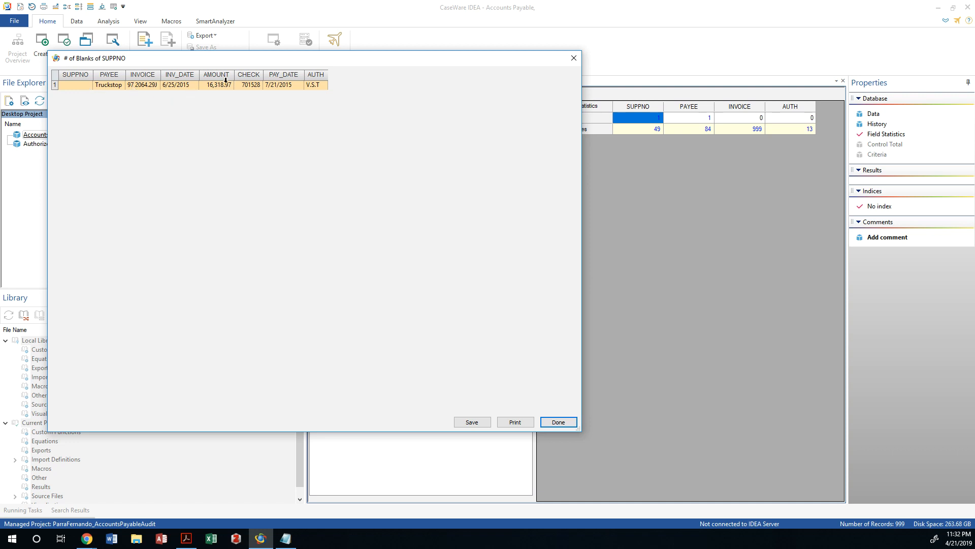
mouse_move(551, 64)
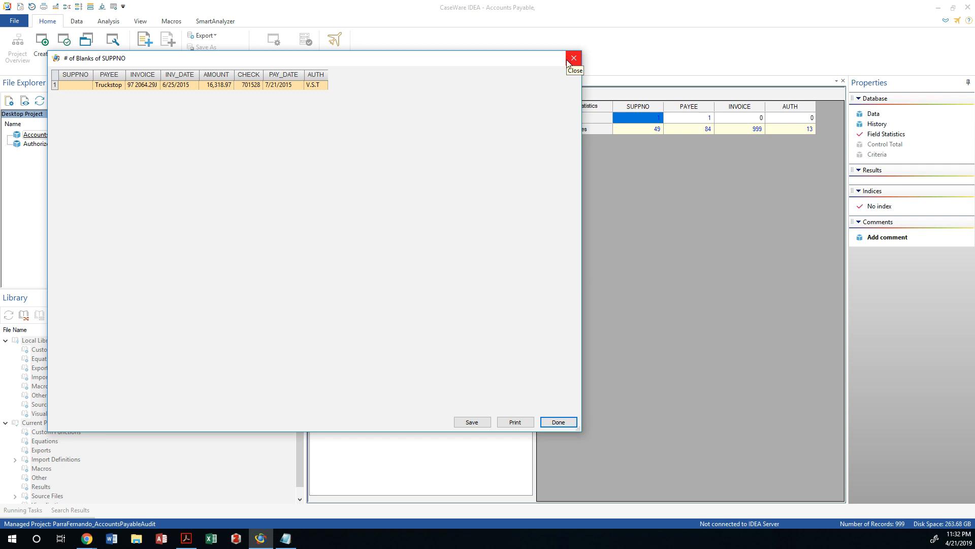
mouse_move(571, 62)
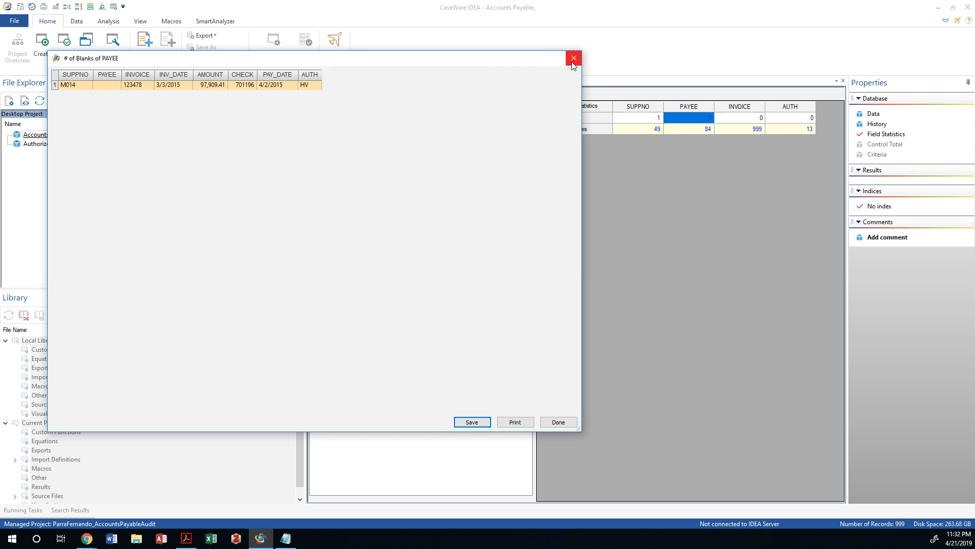
left_click(574, 56)
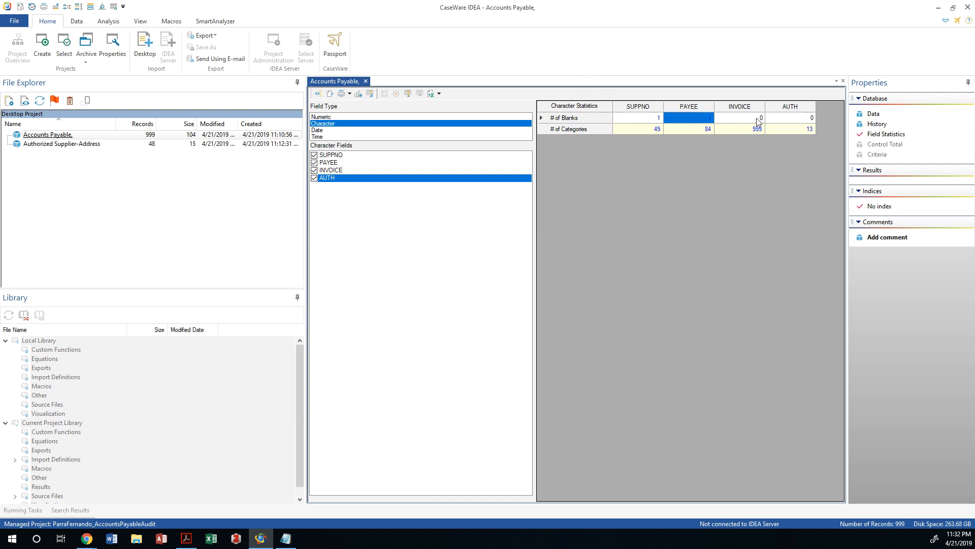
left_click(790, 117)
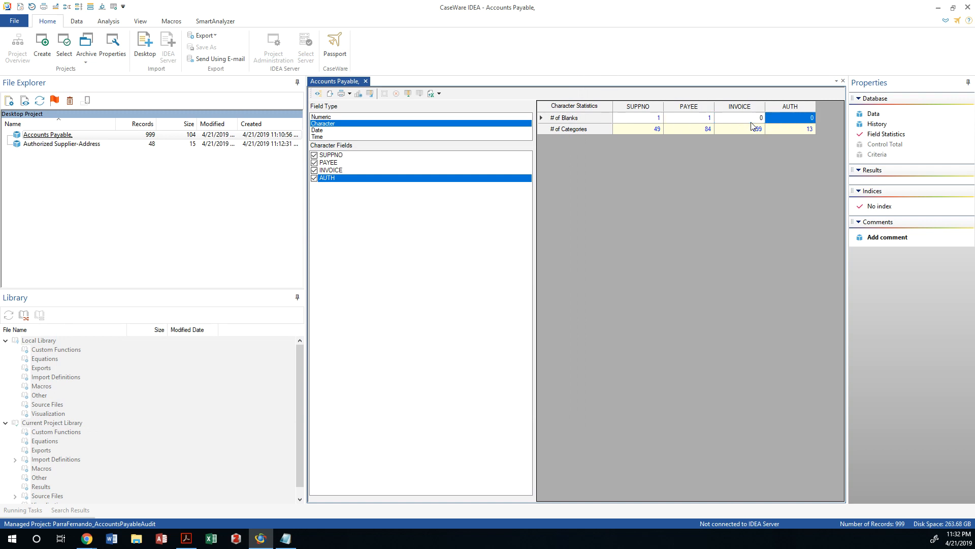
mouse_move(650, 131)
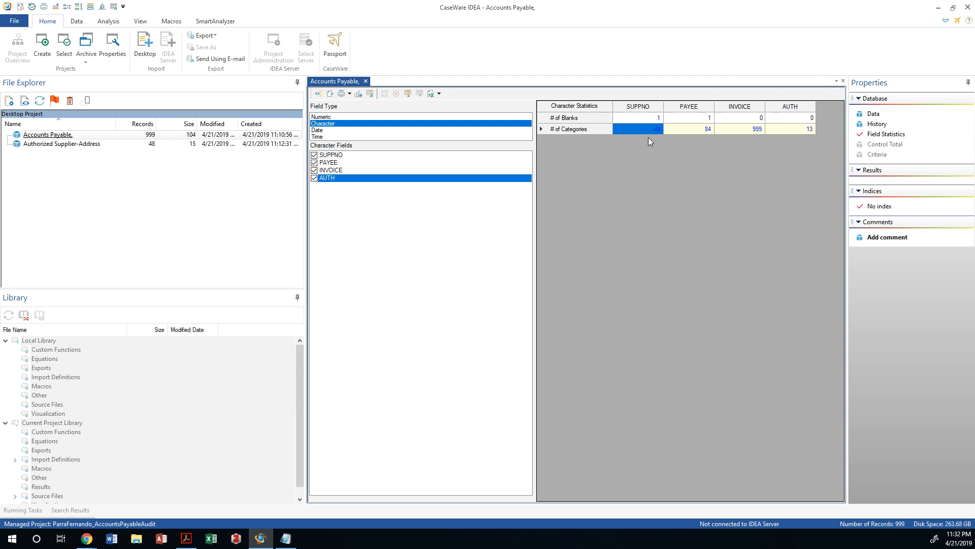
mouse_move(691, 139)
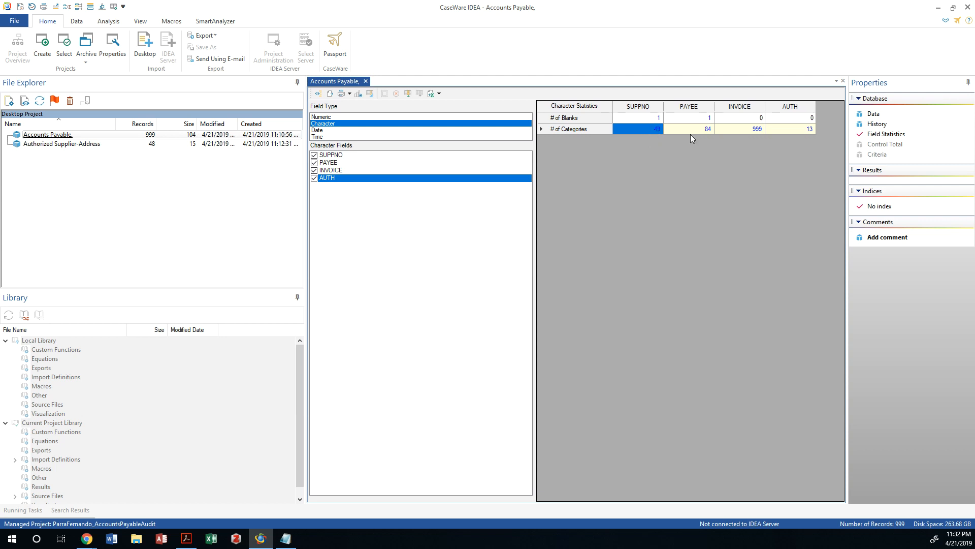
left_click(704, 128)
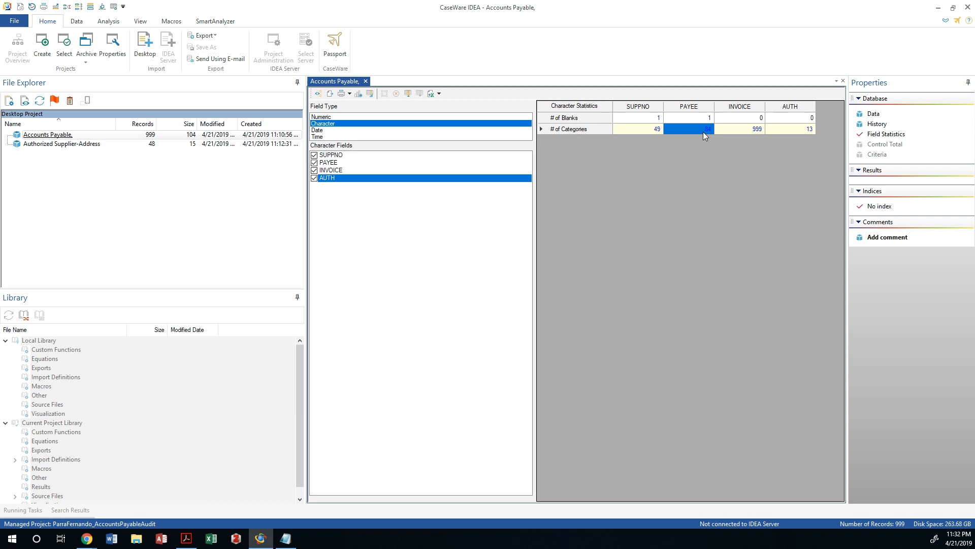
mouse_move(702, 132)
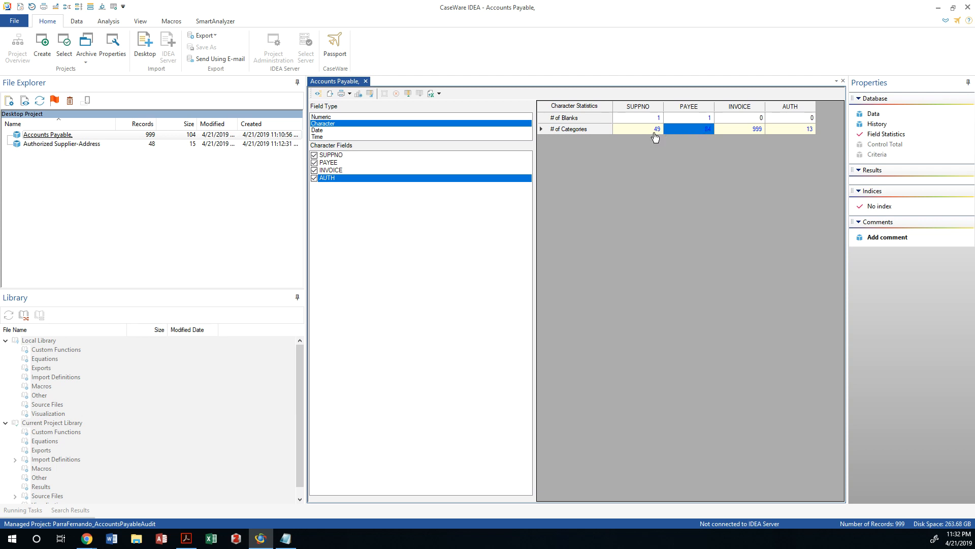
mouse_move(659, 139)
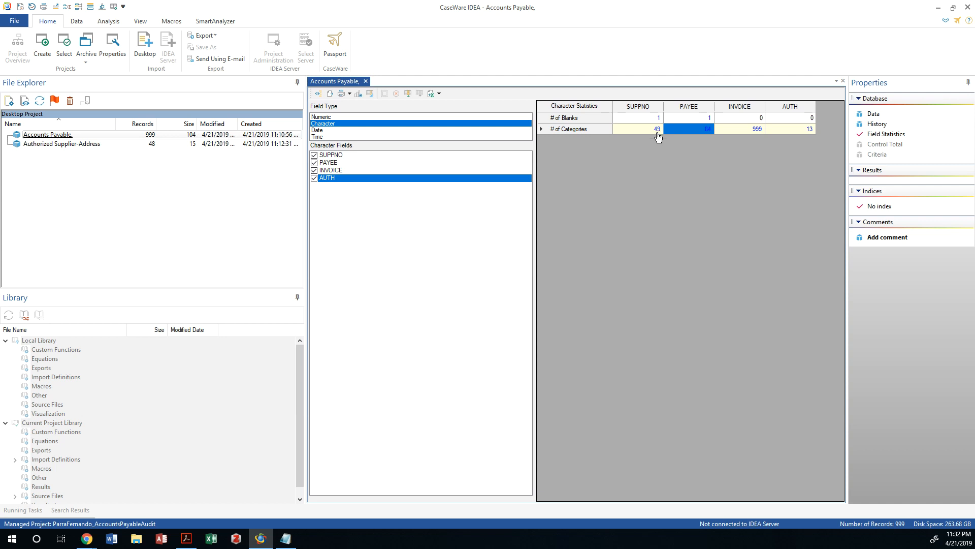
mouse_move(717, 130)
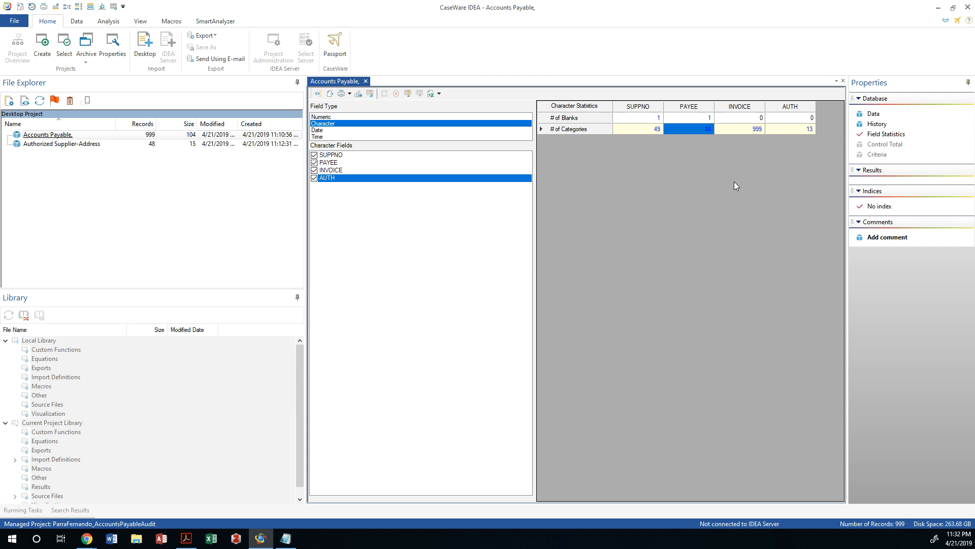
mouse_move(733, 160)
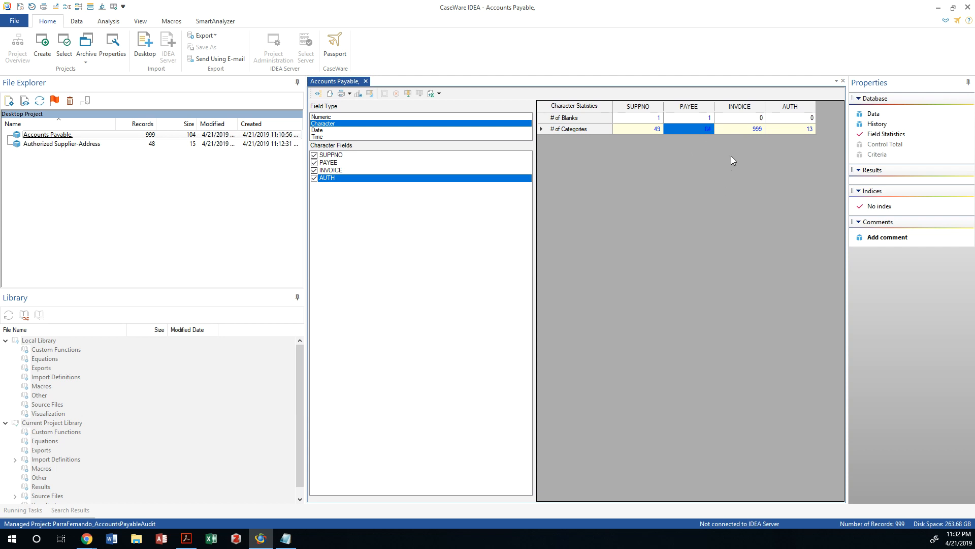
left_click(745, 129)
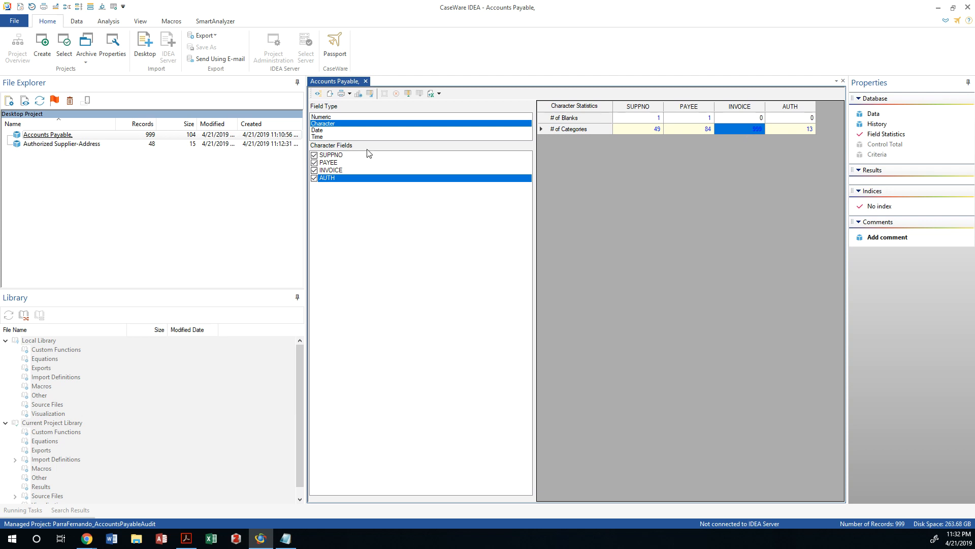
Review INV_DATE and PAY_DATE date statistics, then return to AMOUNT and CHECK numeric statistics
left_click(317, 130)
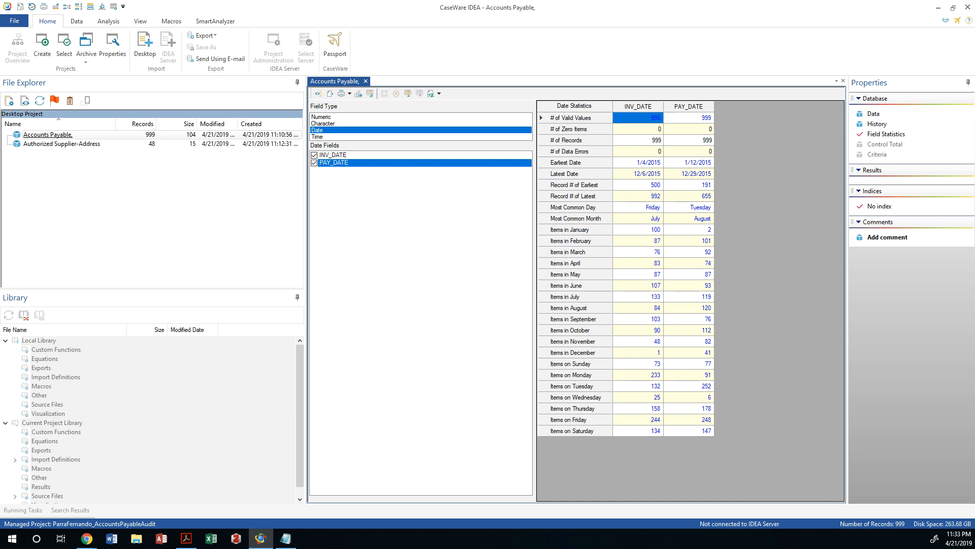
mouse_move(645, 181)
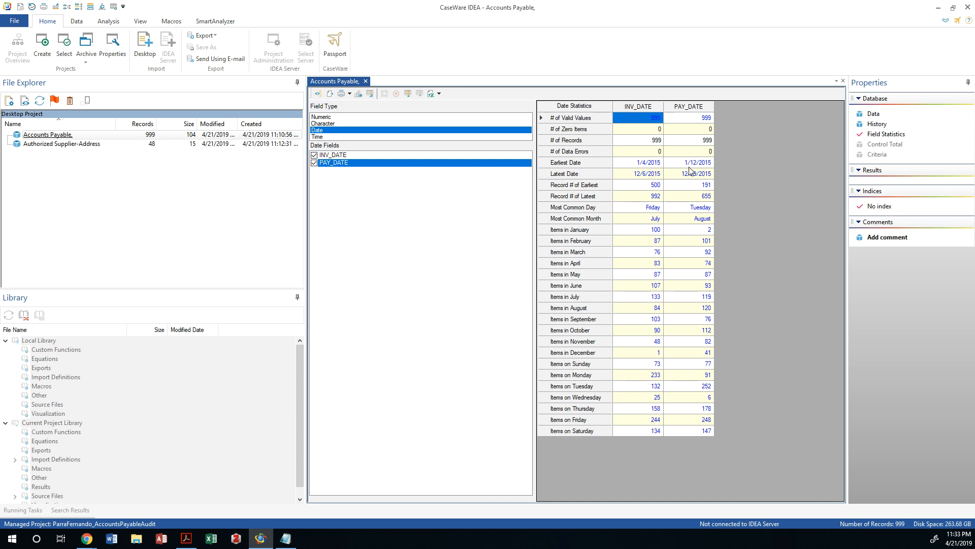
mouse_move(696, 167)
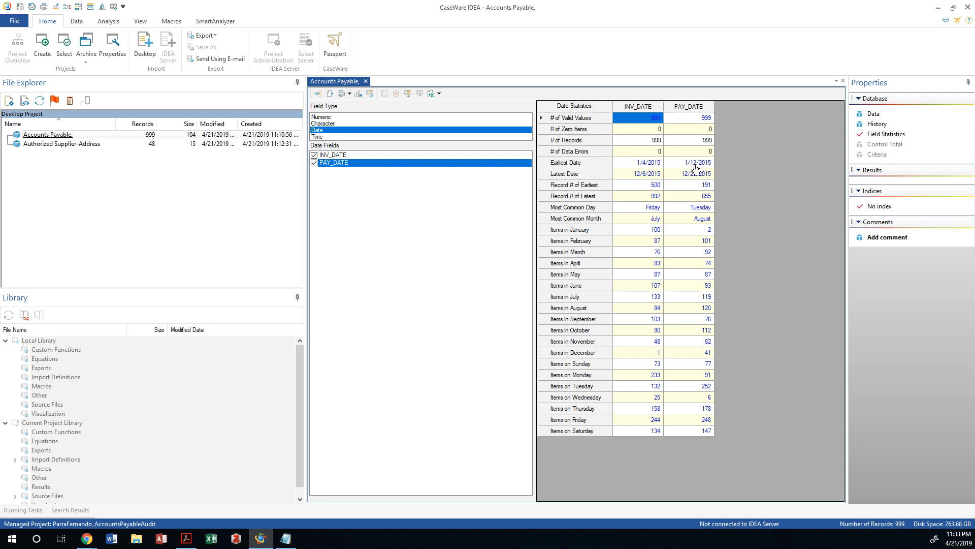
mouse_move(698, 170)
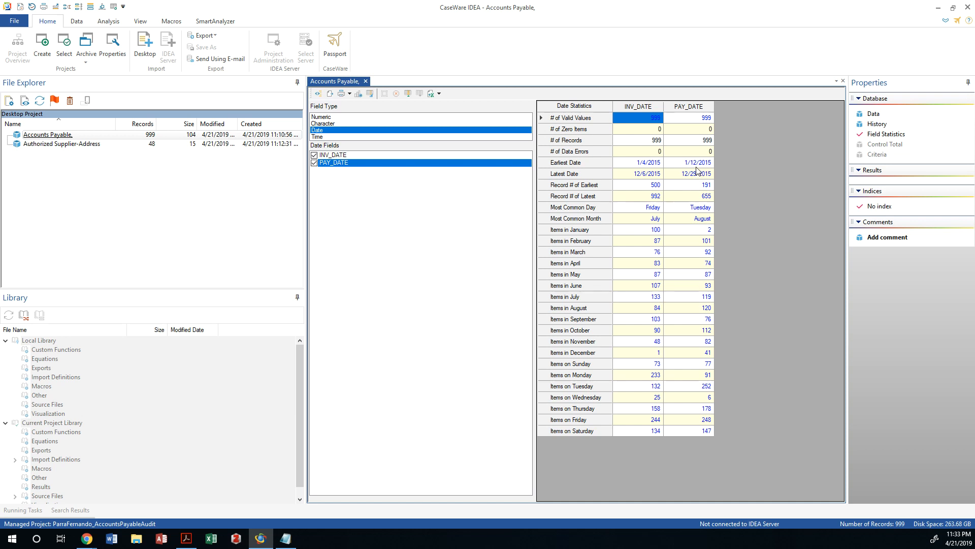
mouse_move(706, 181)
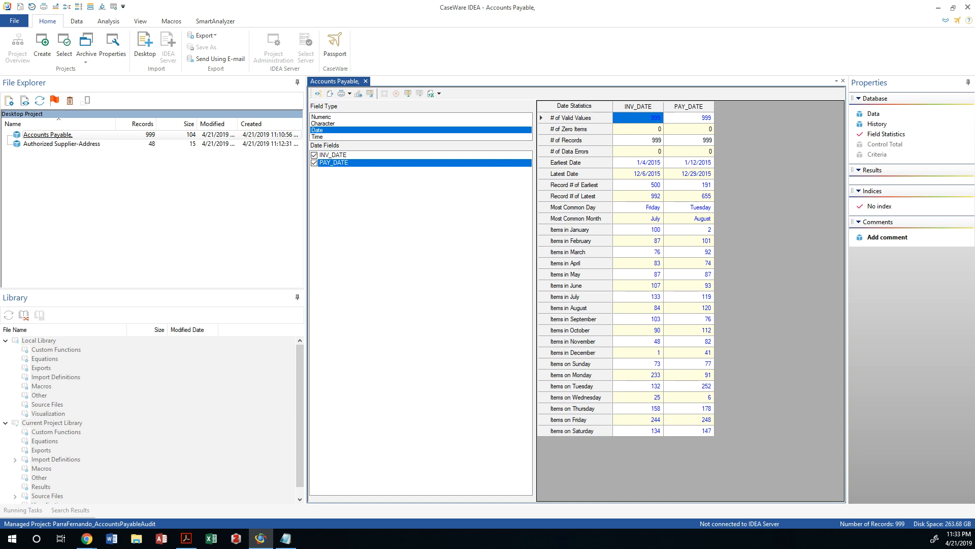
mouse_move(369, 140)
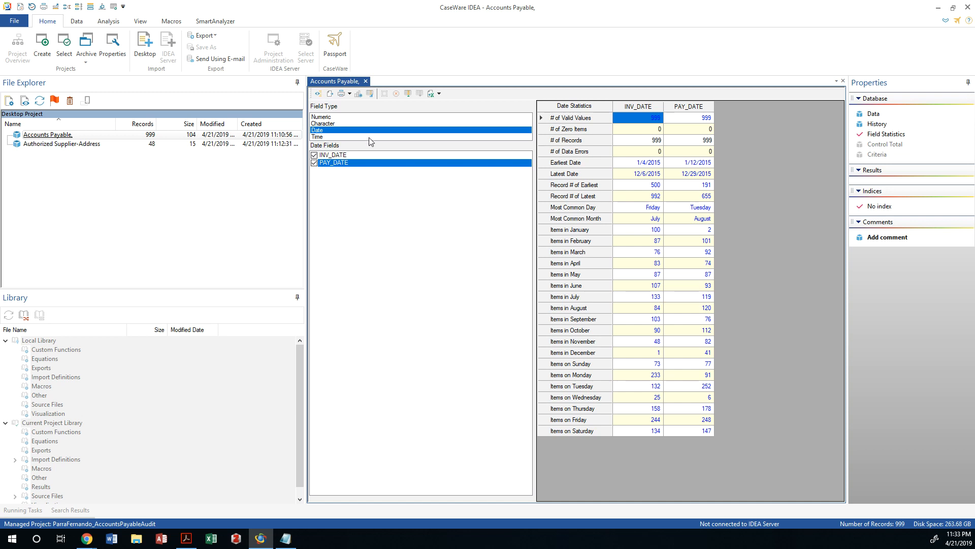
left_click(322, 117)
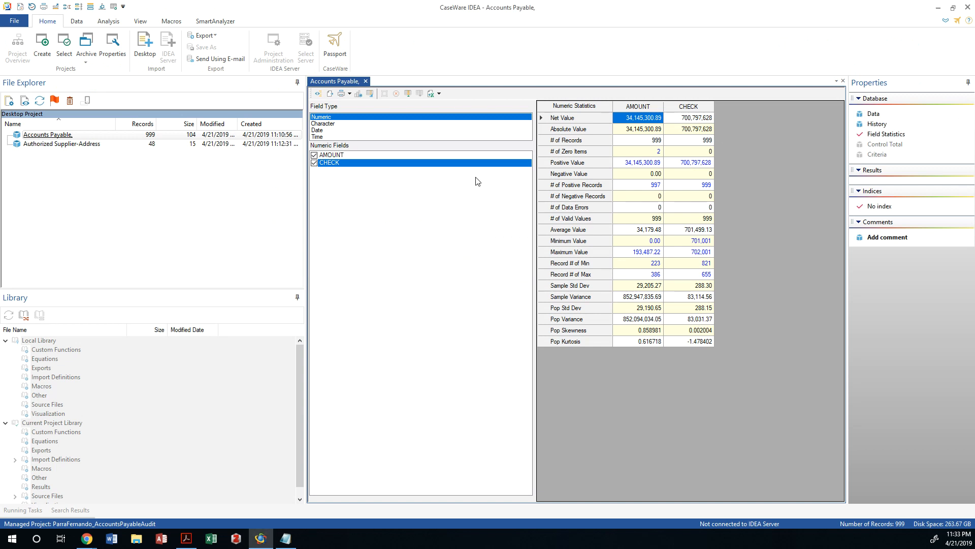
Compare the 3C report with the PAYEE character and INV_DATE/PAY_DATE date statistics
left_click(323, 122)
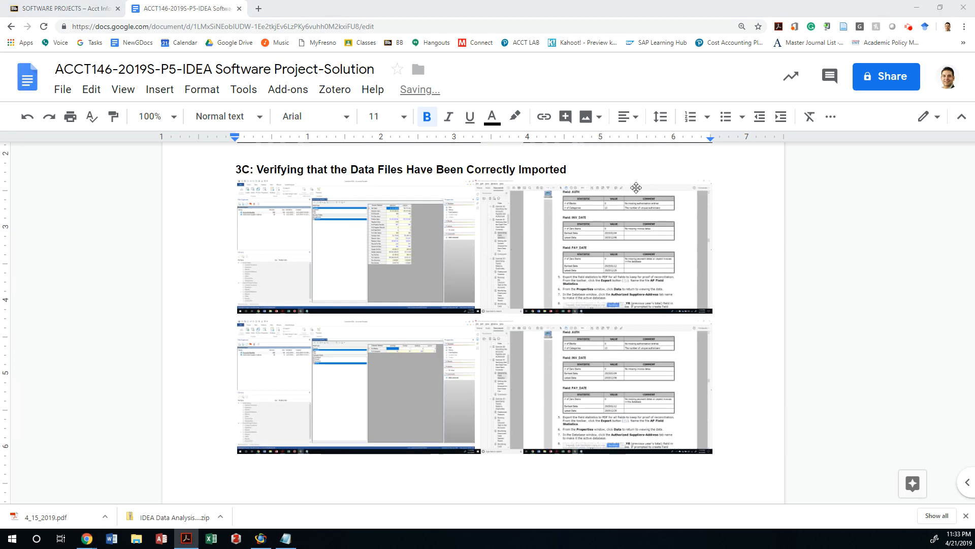
left_click(261, 538)
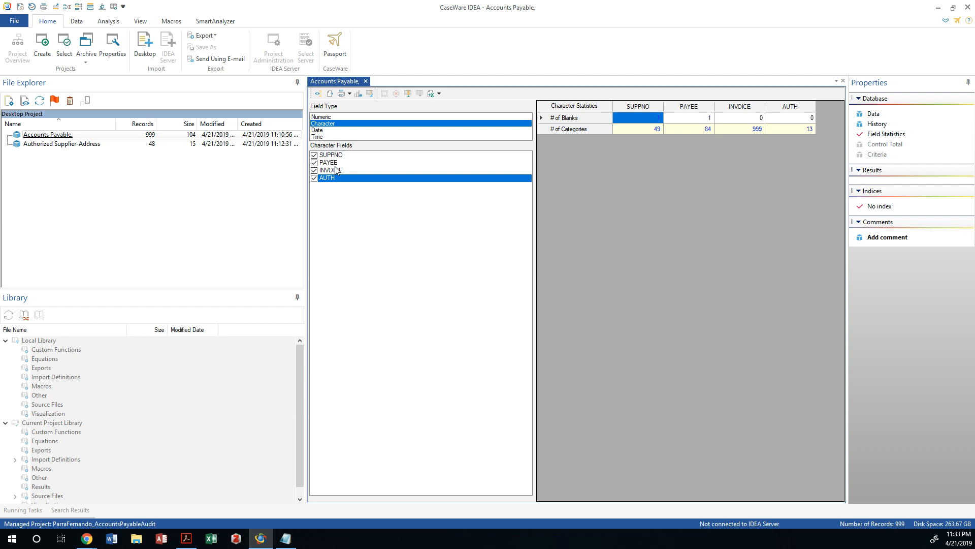
left_click(328, 162)
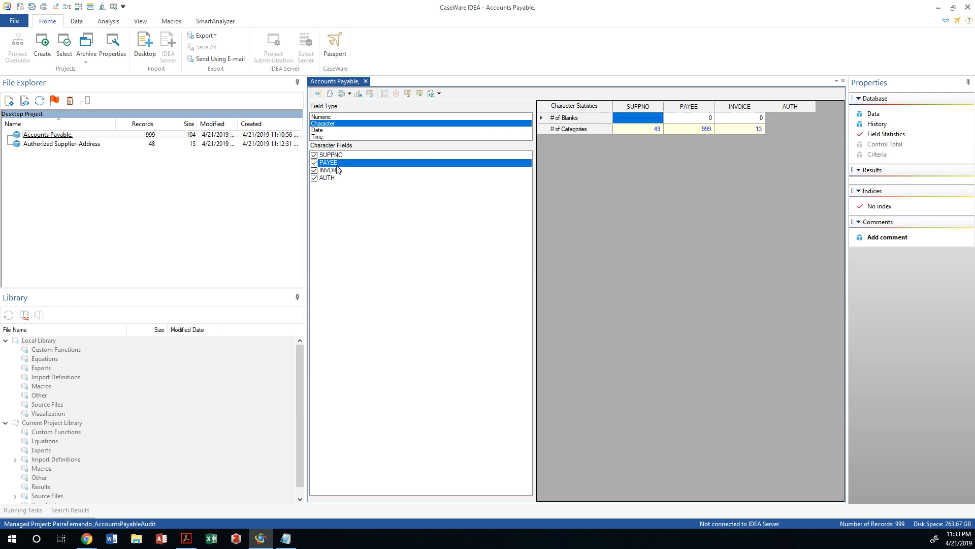
left_click(317, 130)
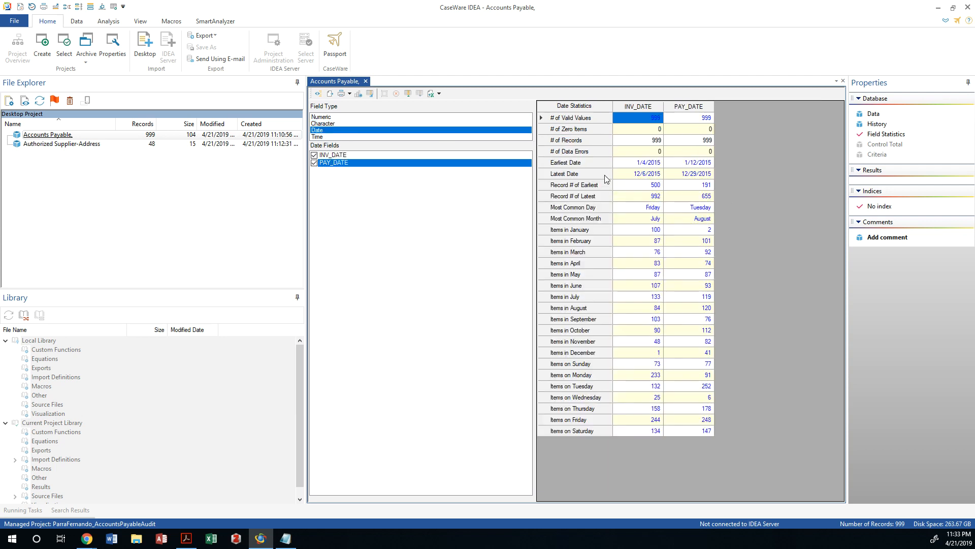
mouse_move(693, 205)
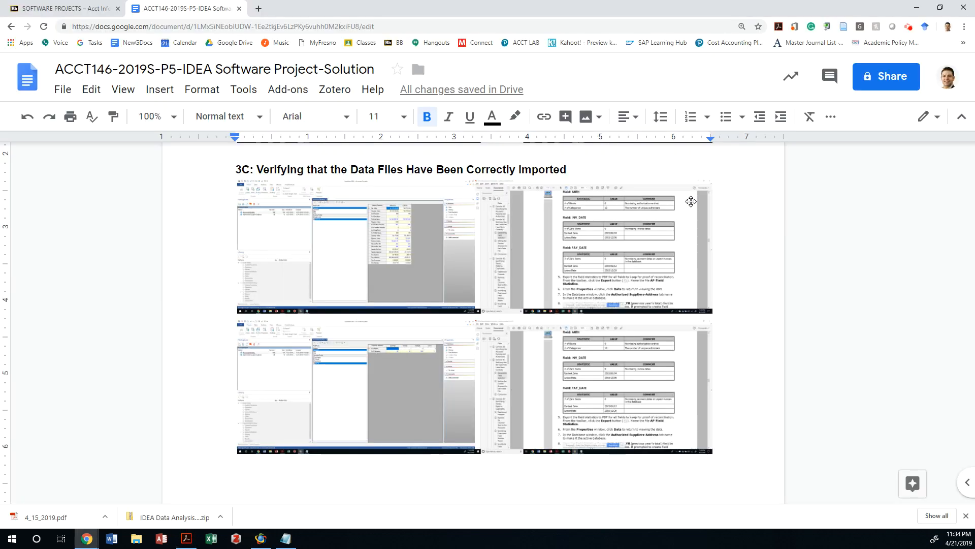
scroll("down", 3)
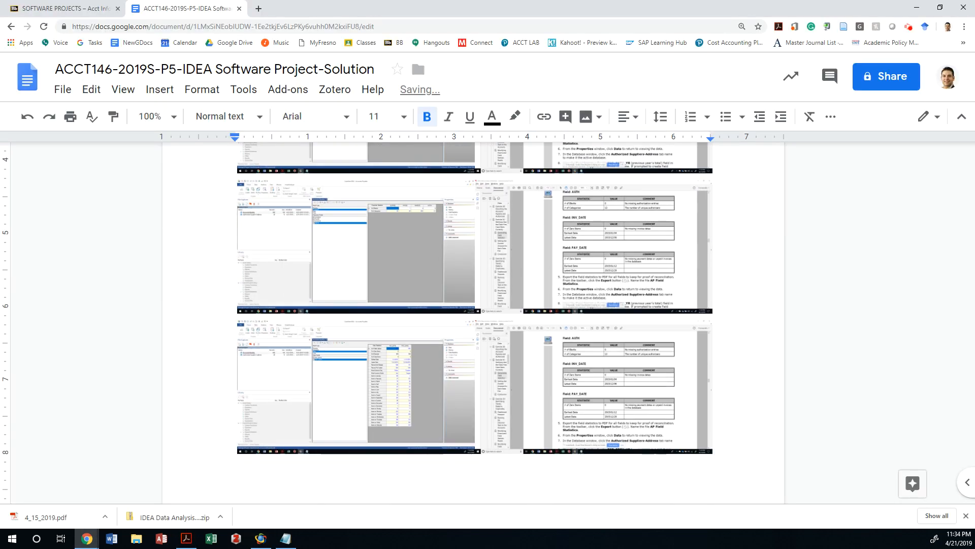
scroll("down", 3)
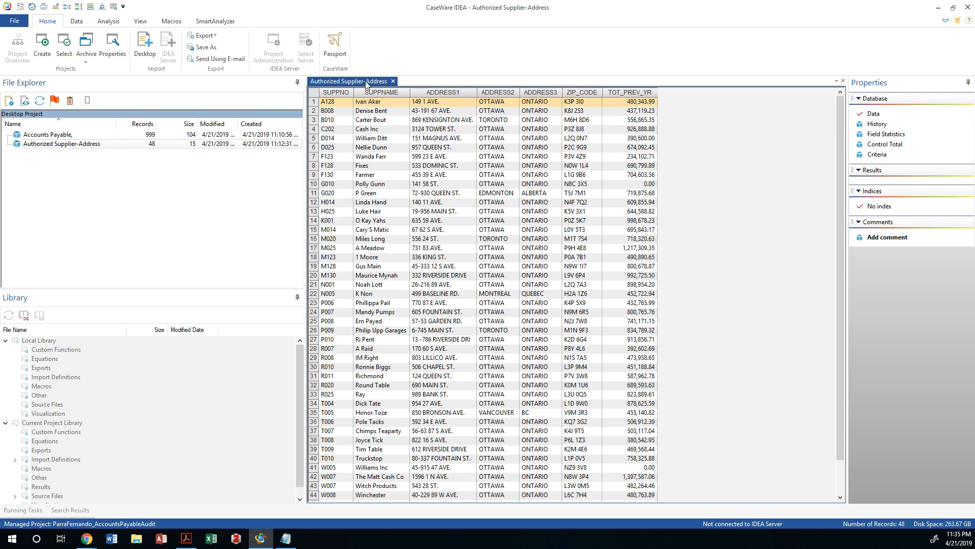
Show Authorized Supplier-Address statistics: TOT_PREV_YR totals 30,202,660.57 across 48 records
left_click(886, 133)
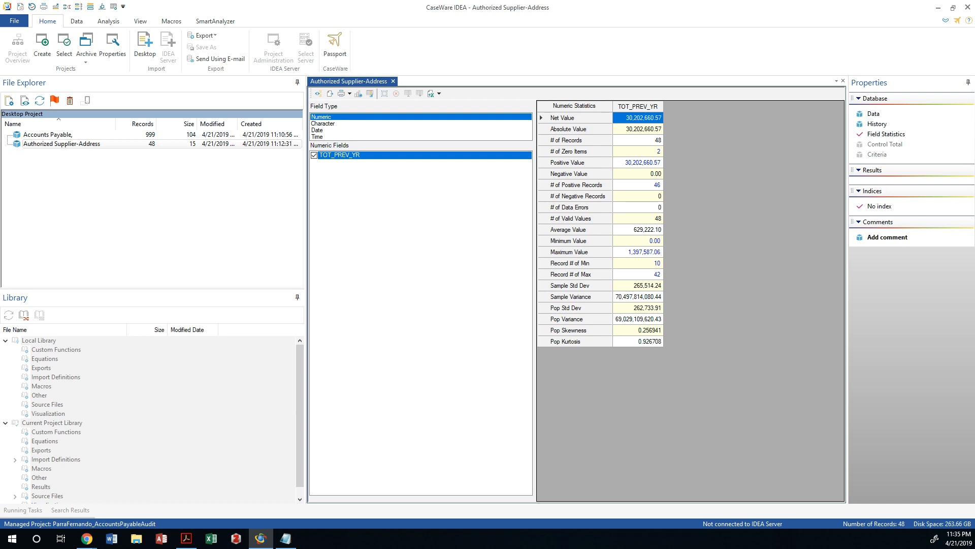
mouse_move(659, 189)
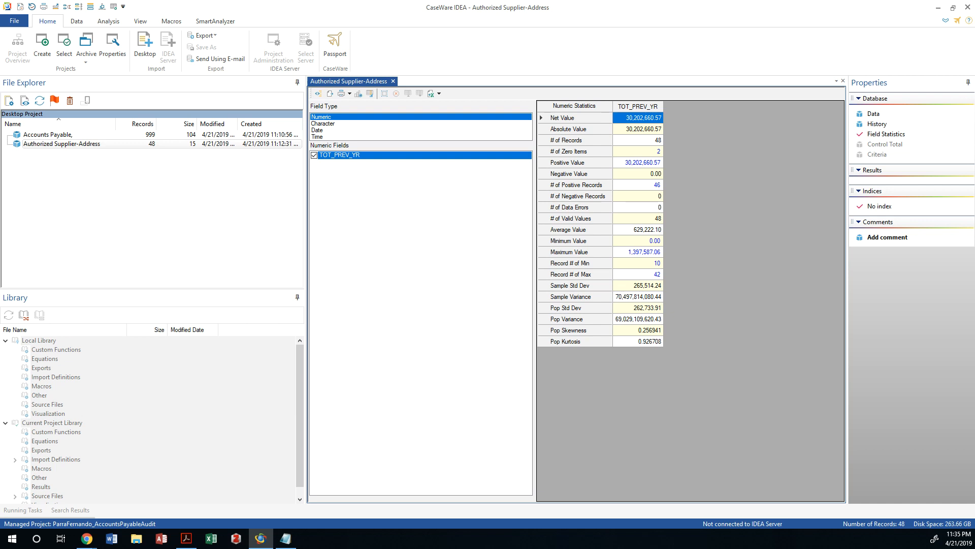
mouse_move(642, 141)
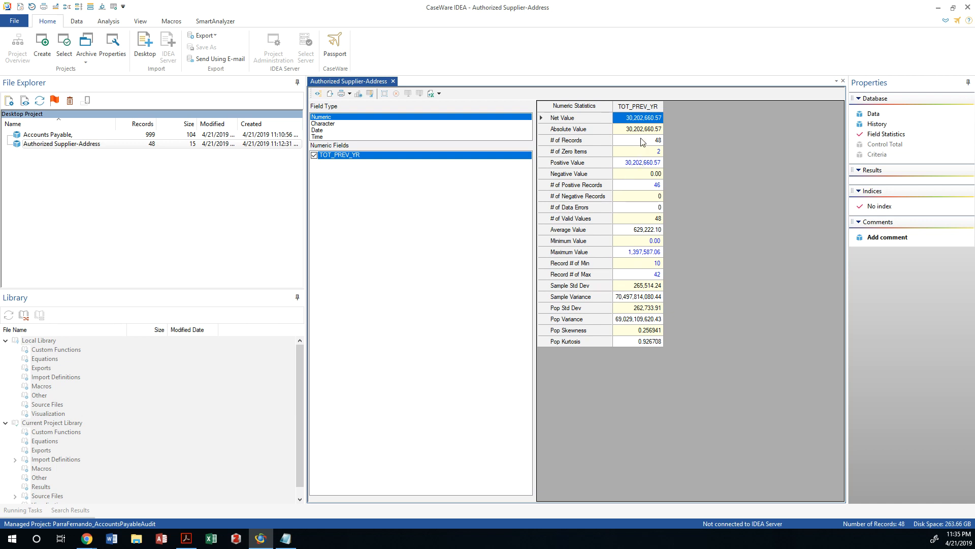
mouse_move(644, 133)
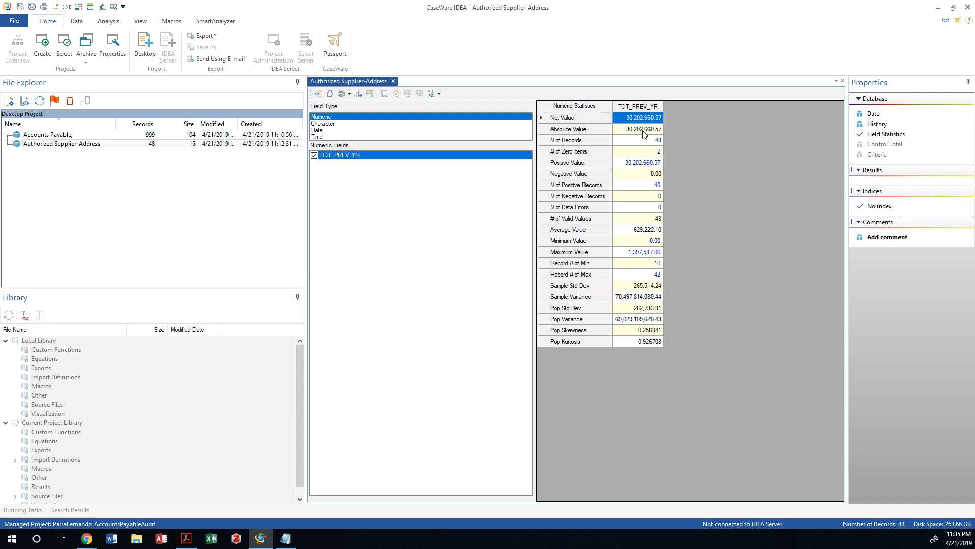
mouse_move(639, 137)
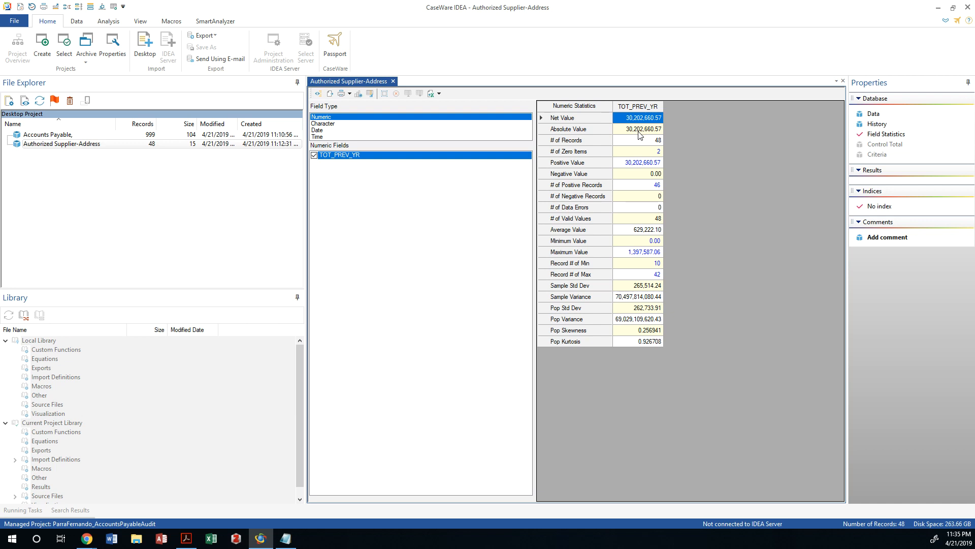
mouse_move(273, 133)
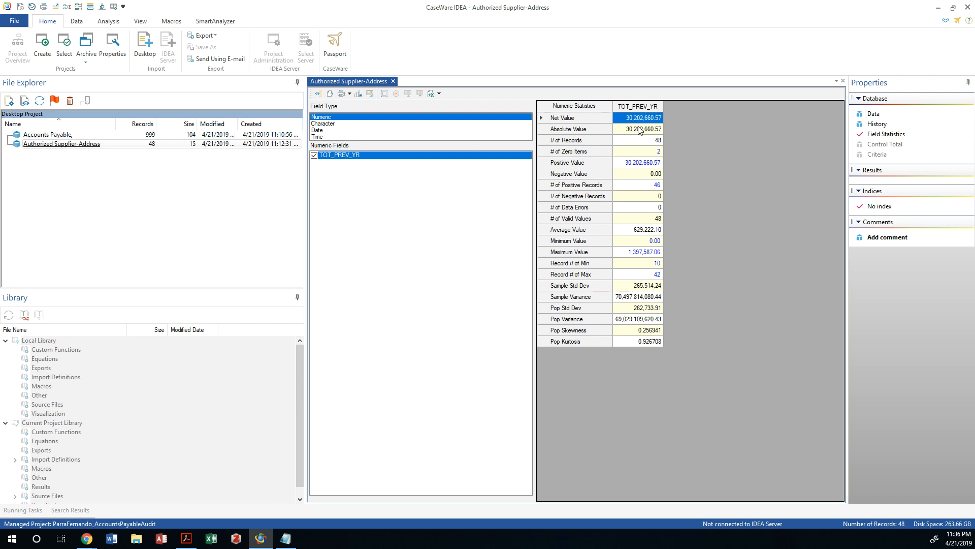
mouse_move(639, 134)
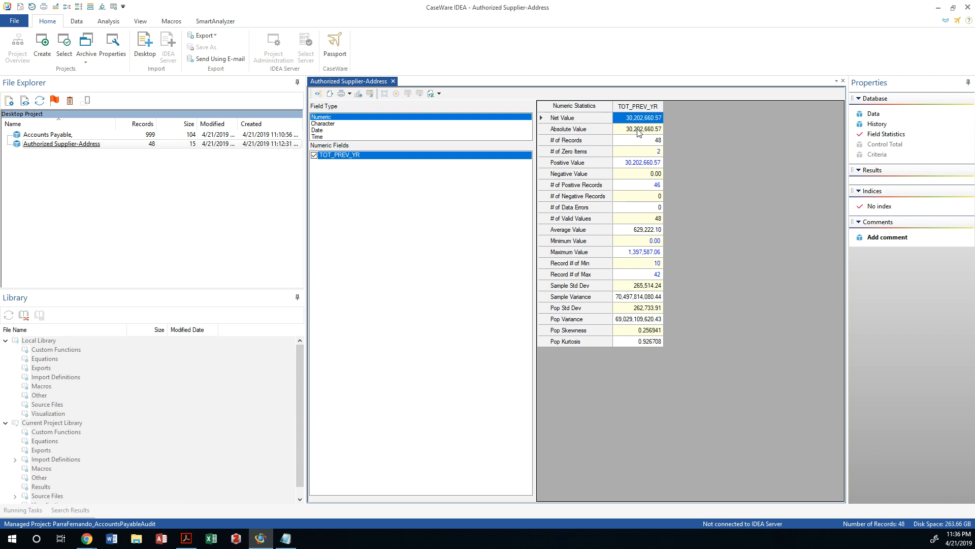
mouse_move(638, 131)
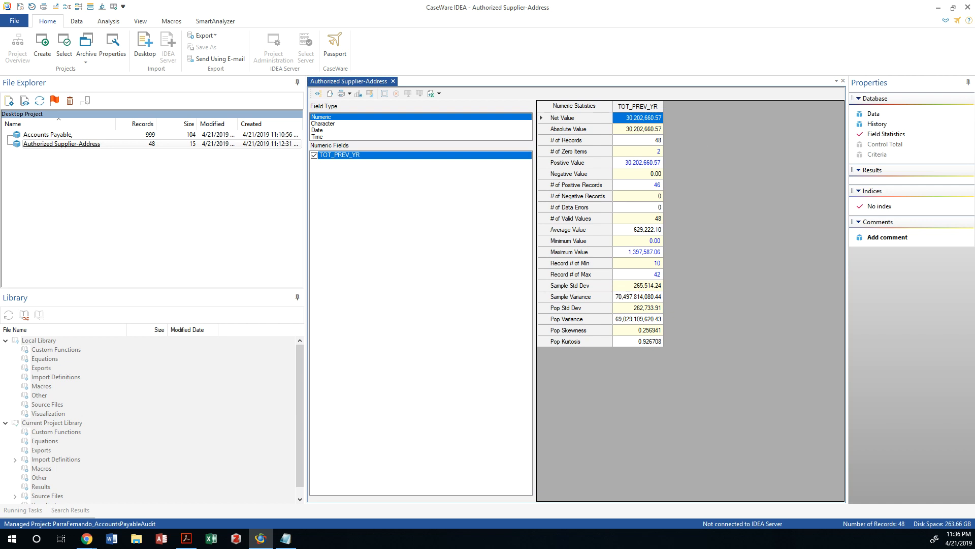
mouse_move(639, 138)
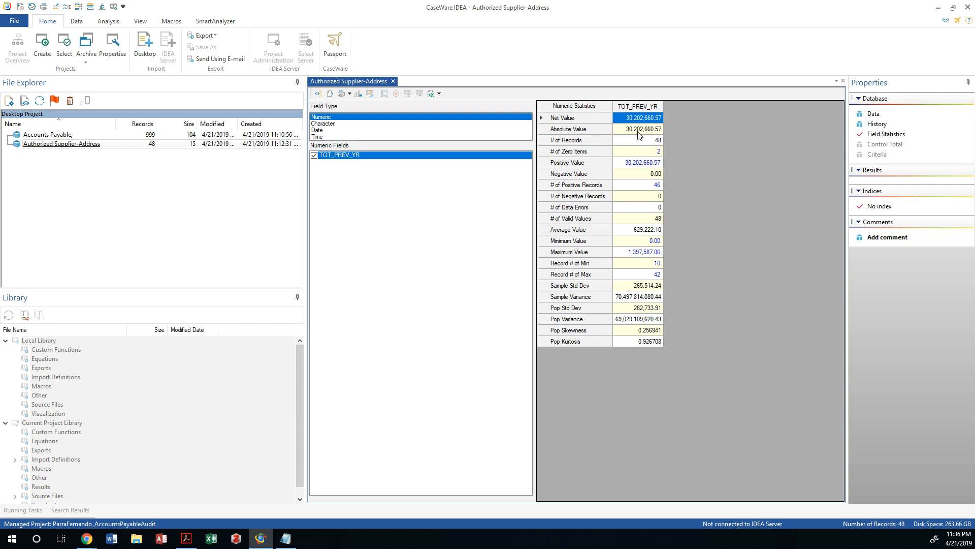
mouse_move(671, 130)
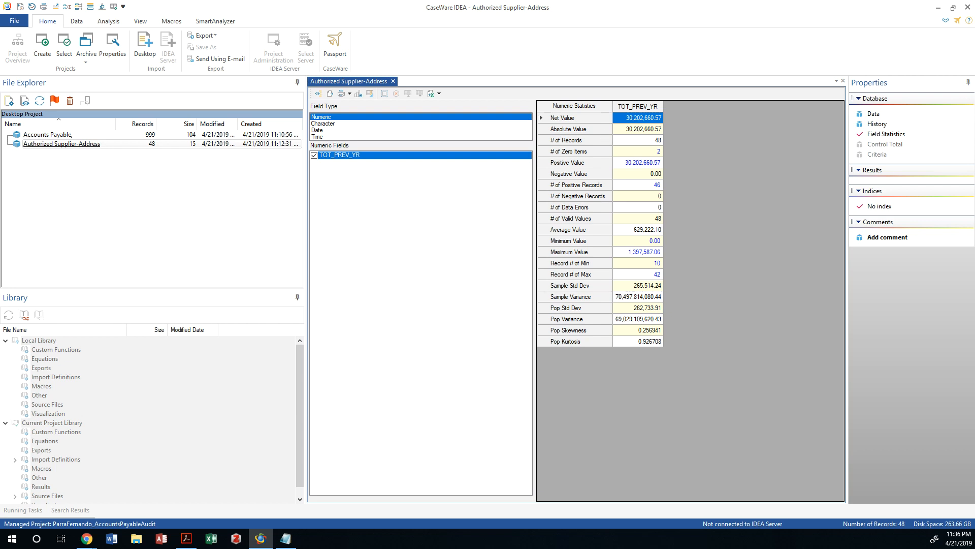
mouse_move(559, 165)
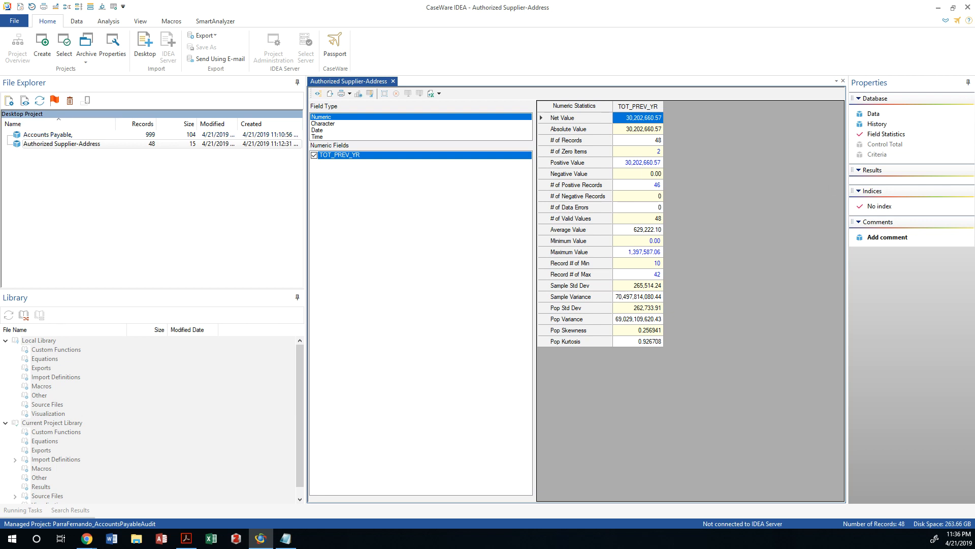
mouse_move(512, 130)
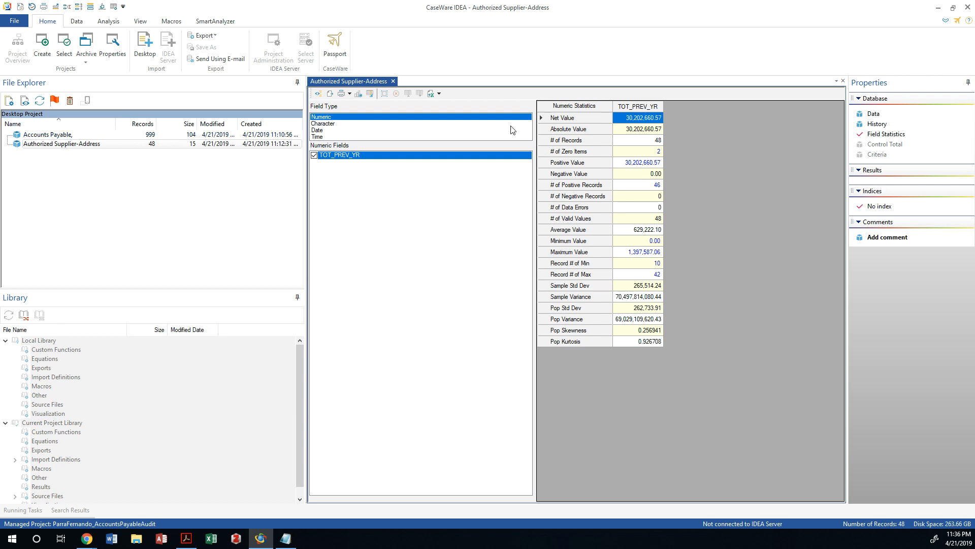
left_click(323, 123)
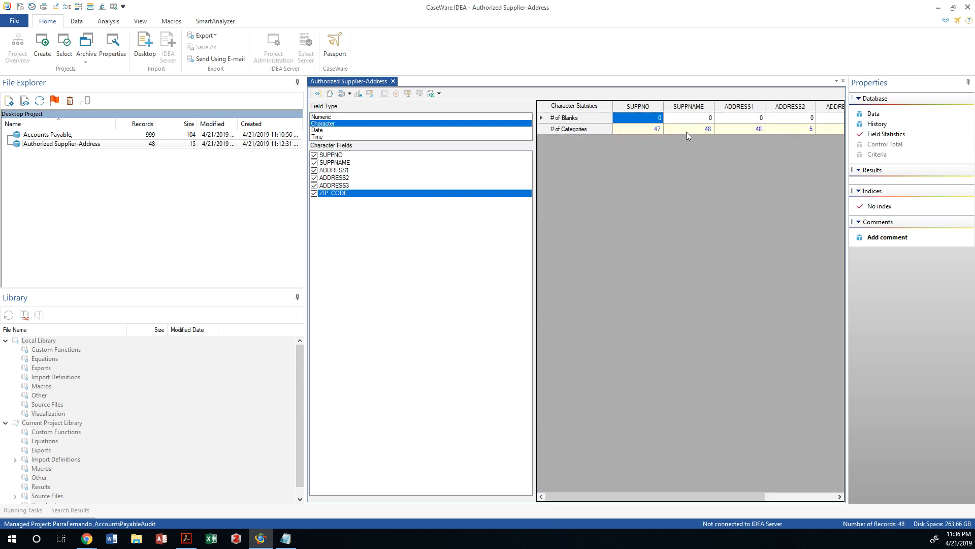
left_click(644, 128)
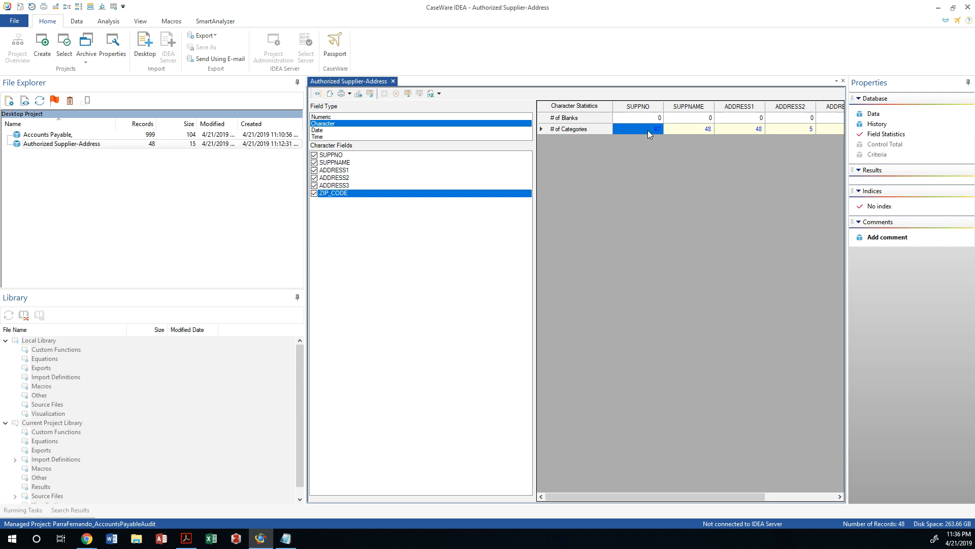
left_click(739, 129)
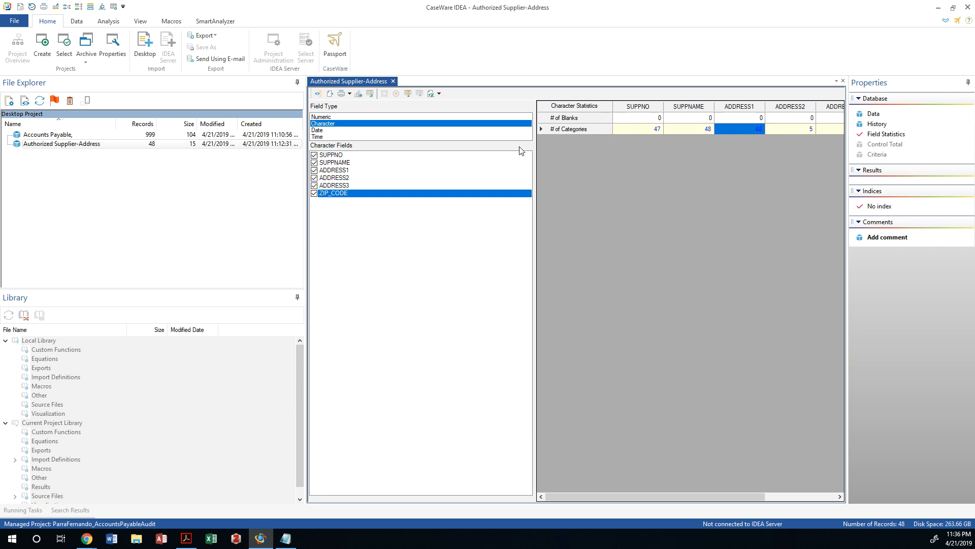
left_click(317, 130)
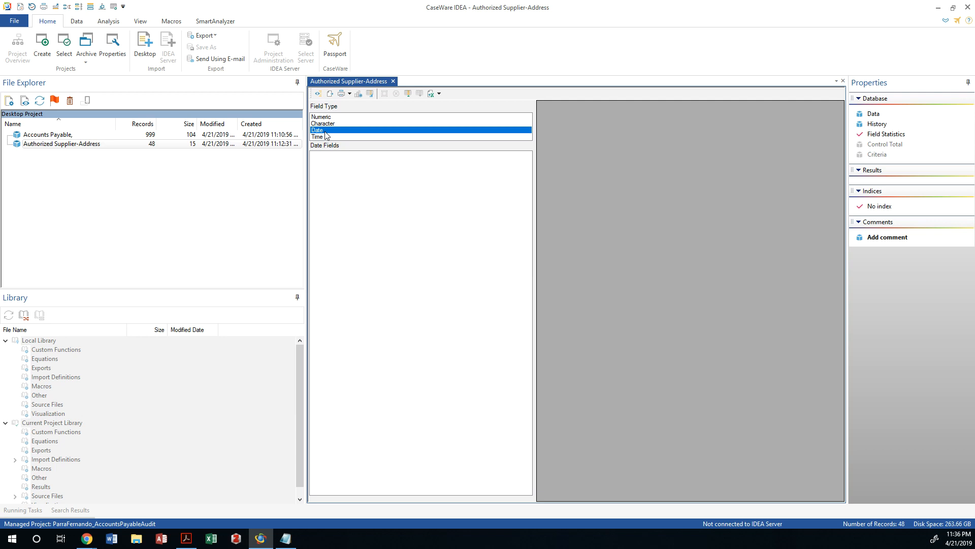
left_click(323, 123)
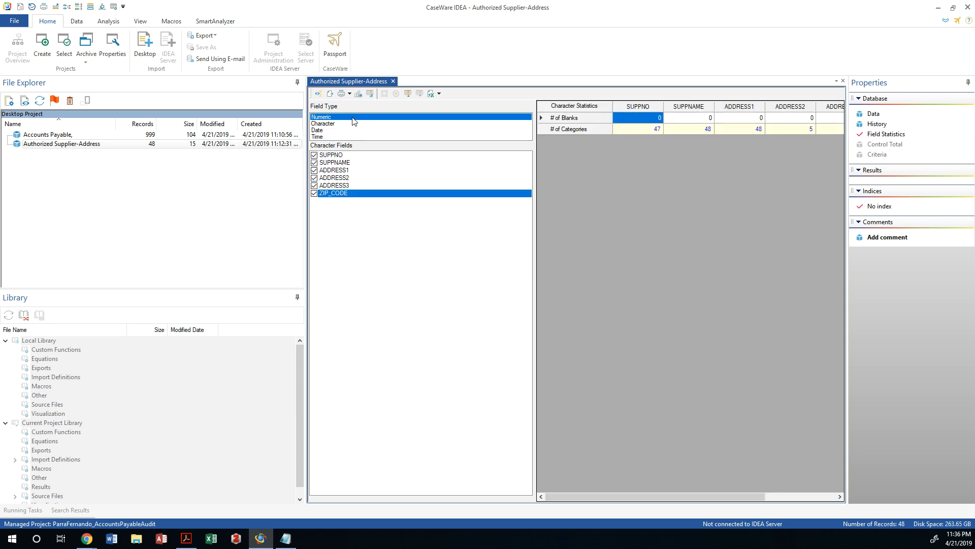
left_click(321, 116)
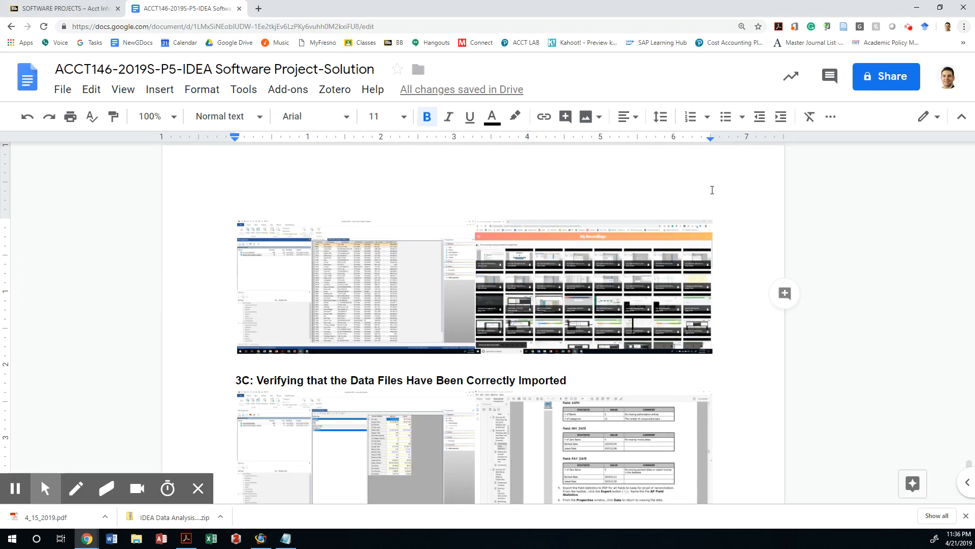
scroll("down", 3)
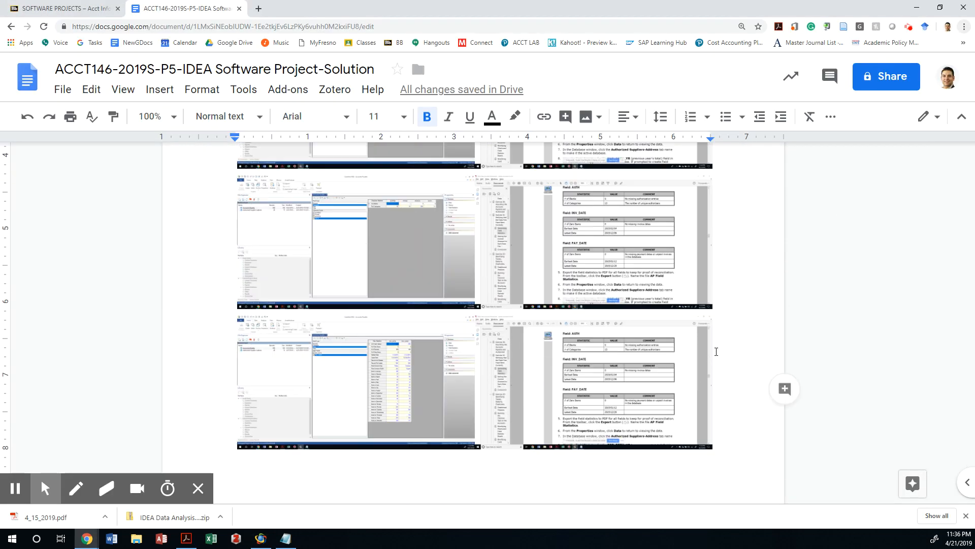
scroll("down", 3)
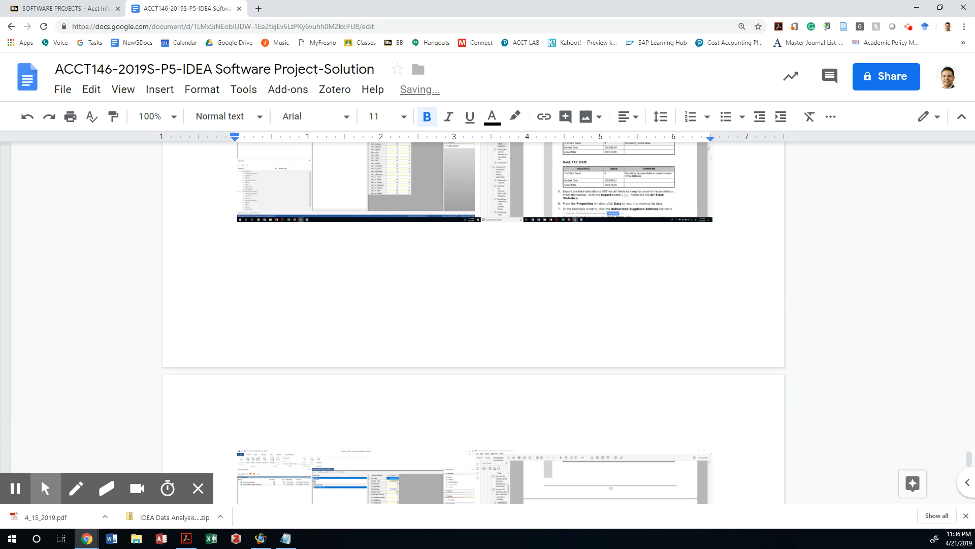
left_click(236, 539)
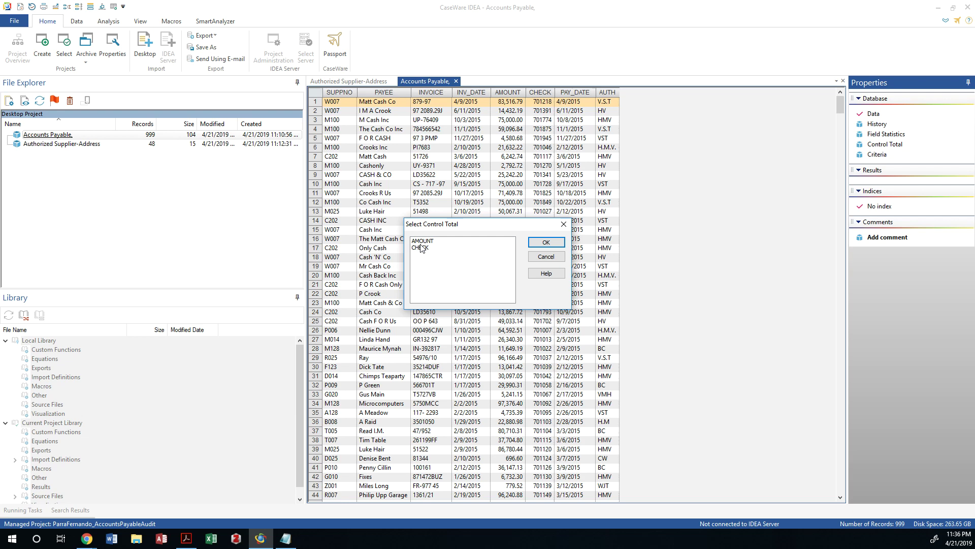
Confirm AMOUNT (34,145,300.89) as control total, then return to Authorized Supplier-Address
left_click(546, 242)
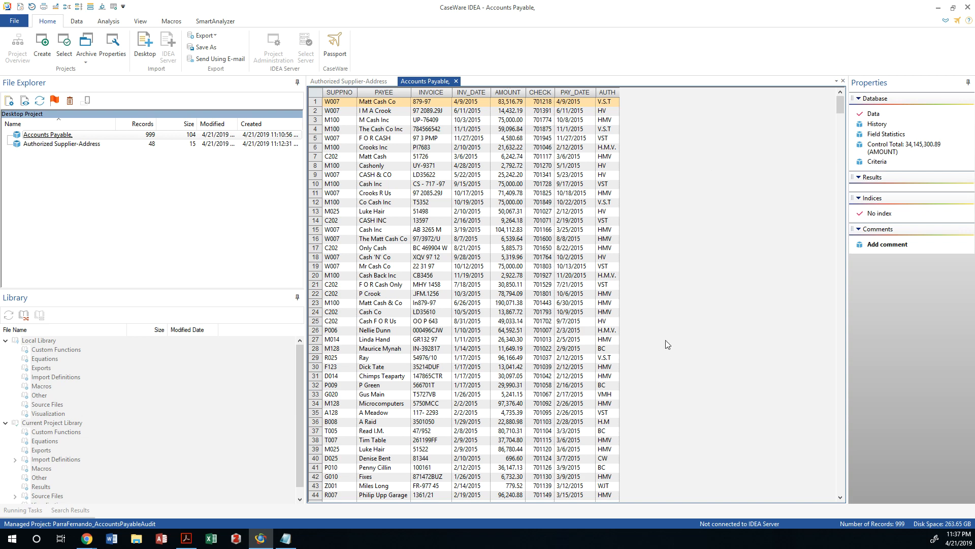
mouse_move(588, 256)
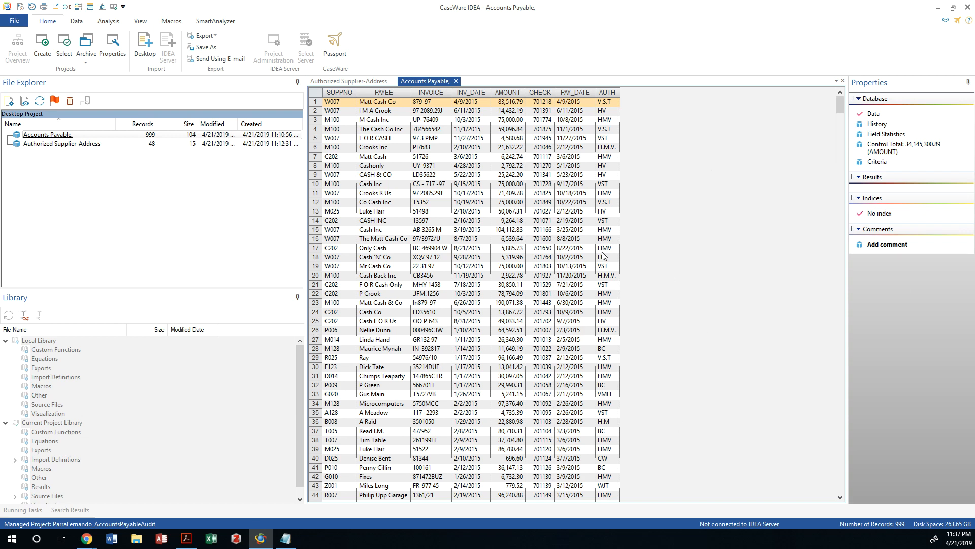
left_click(348, 81)
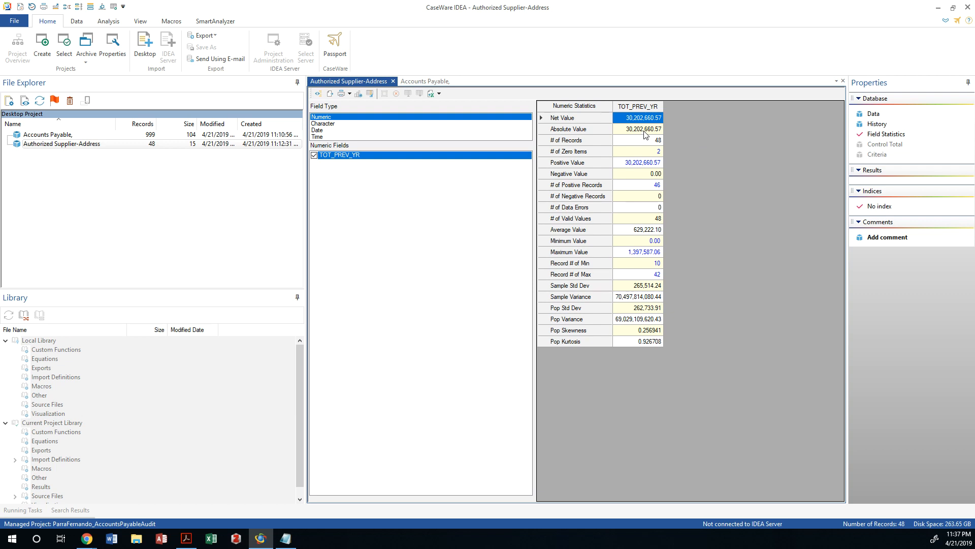
Make TOT_PREV_YR (30,202,660.57) the control total and scroll through the 48 records
left_click(873, 113)
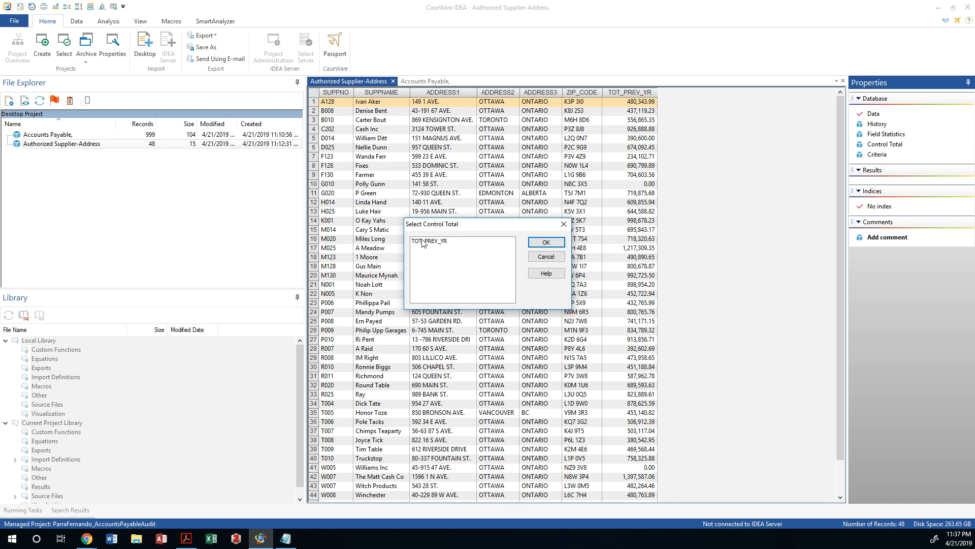
left_click(546, 242)
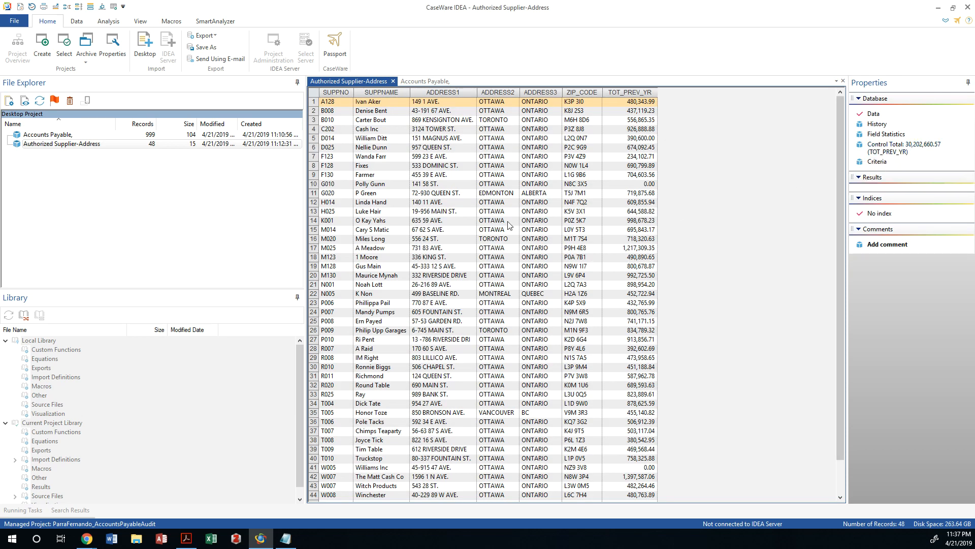
mouse_move(703, 164)
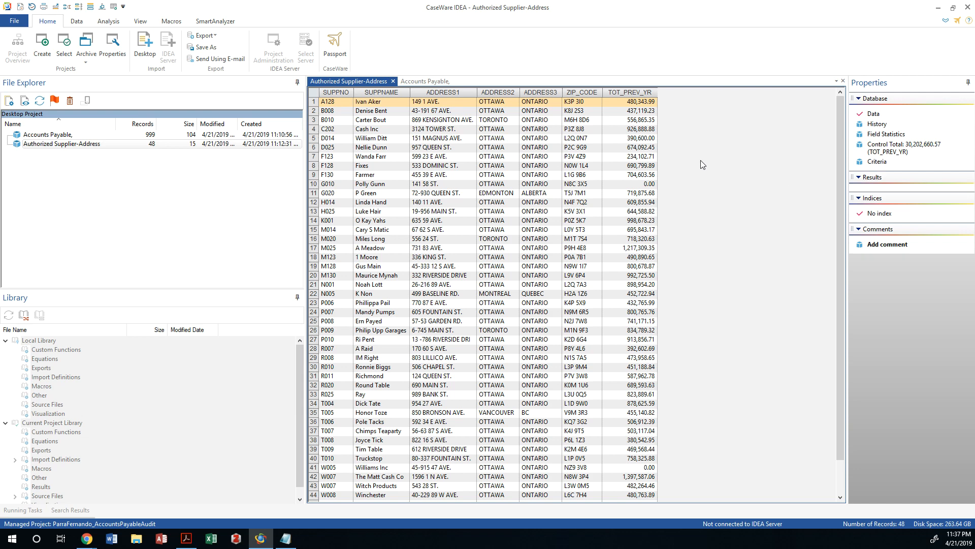
scroll("down", 3)
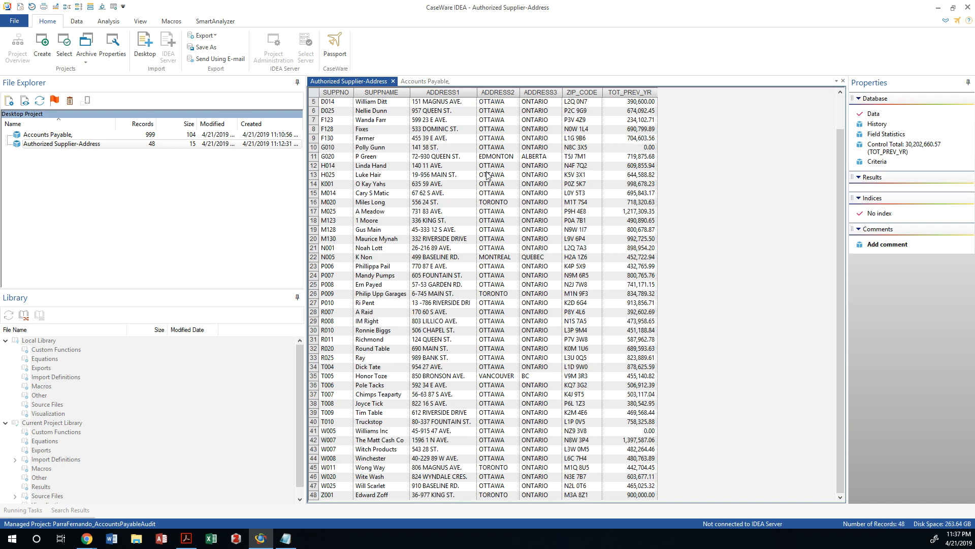